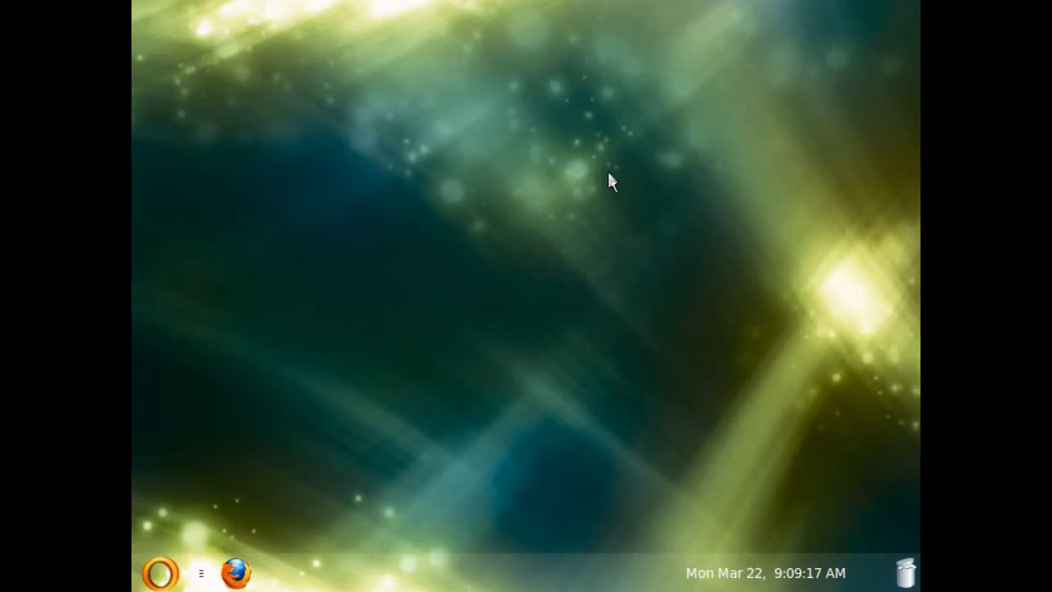
# Bring up the Advanced Gnome Menu launcher and scroll through its application categories
pyautogui.click(161, 573)
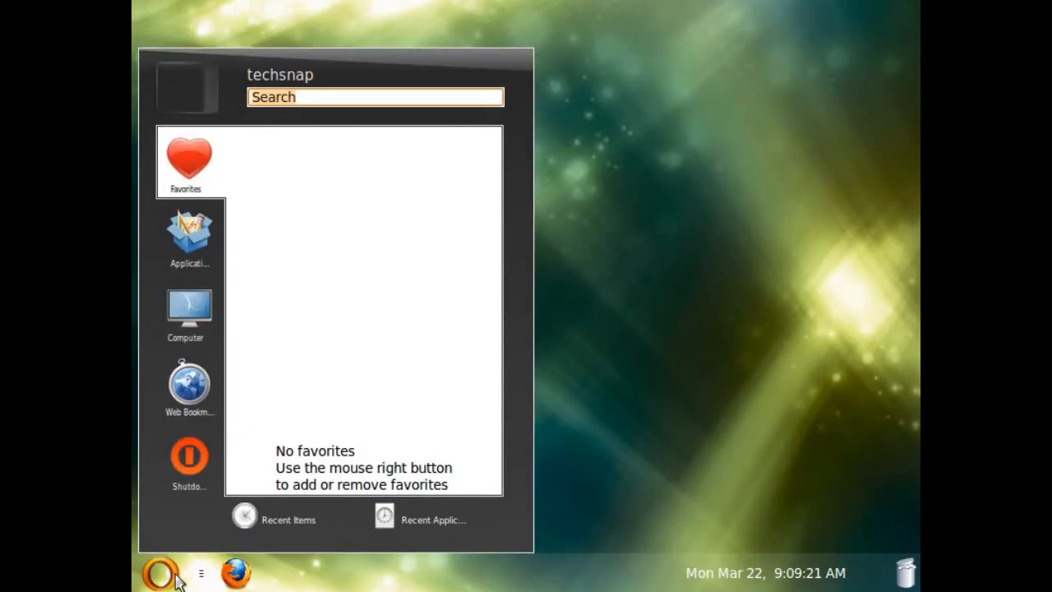
pyautogui.moveTo(187, 386)
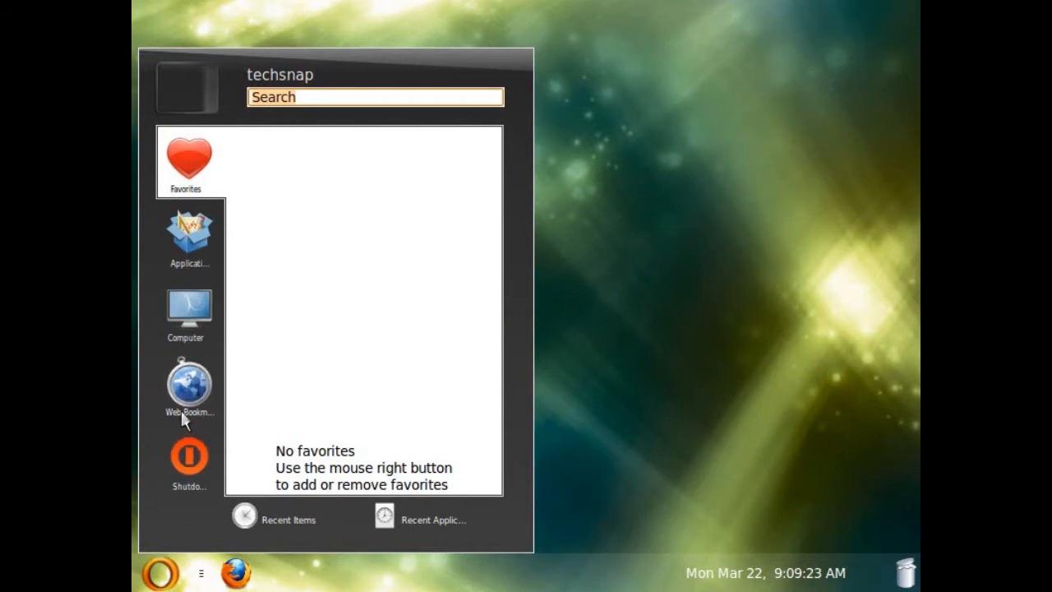
pyautogui.click(189, 234)
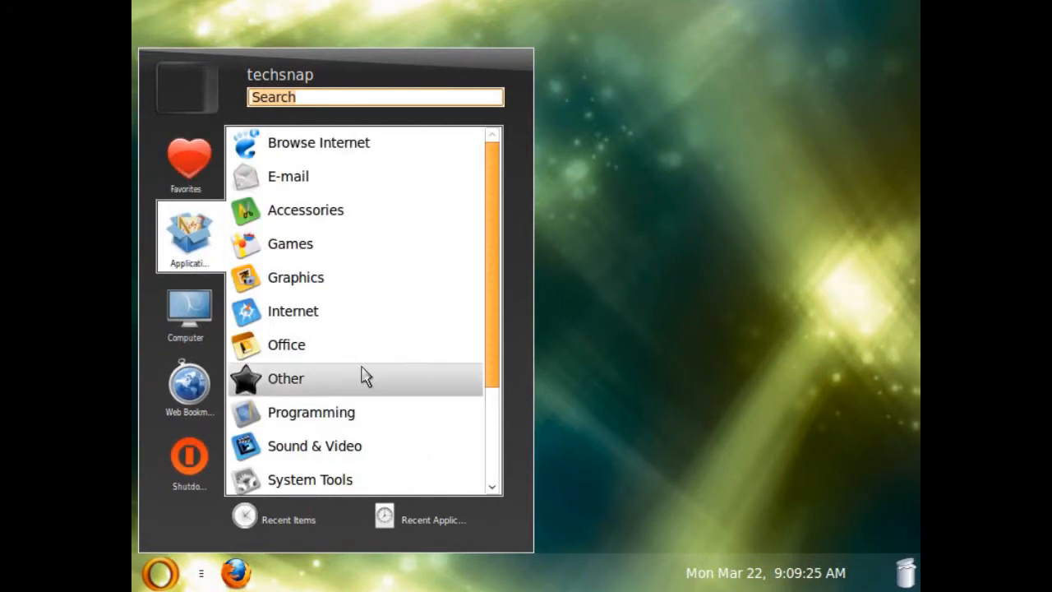
pyautogui.scroll(-3)
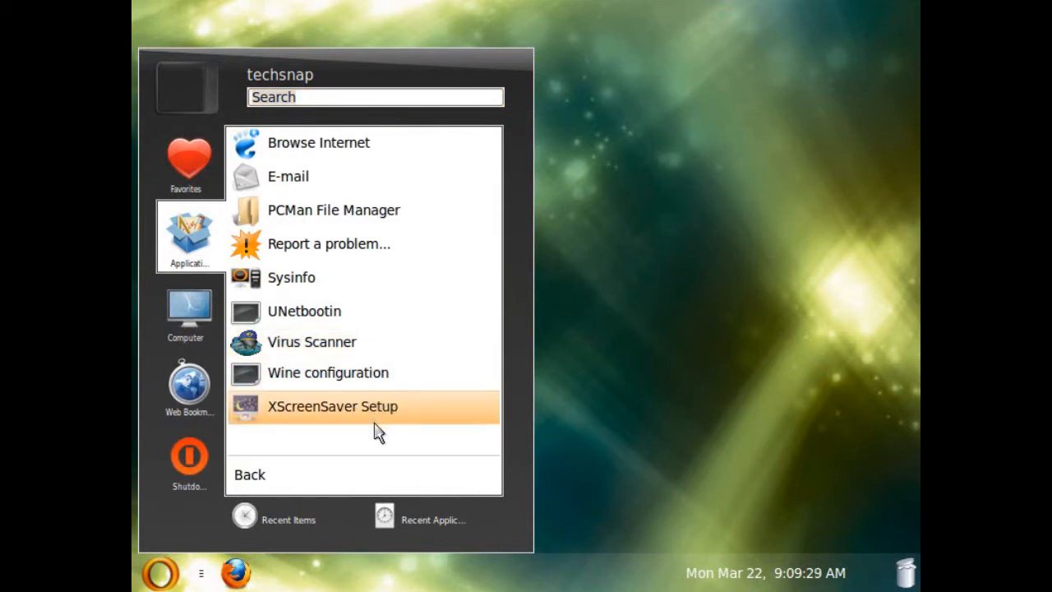
pyautogui.moveTo(328, 484)
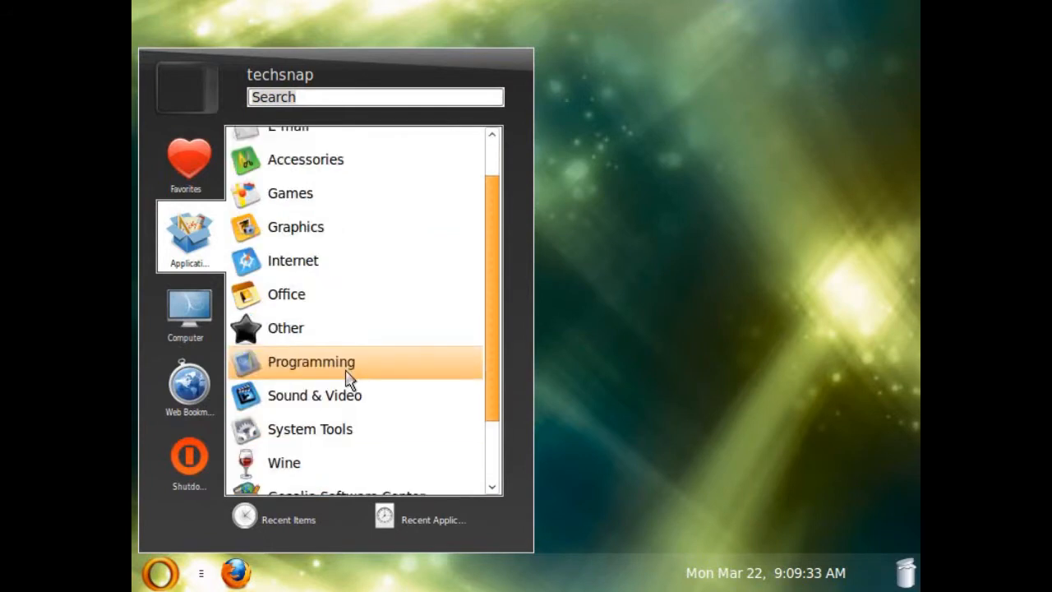
pyautogui.scroll(-3)
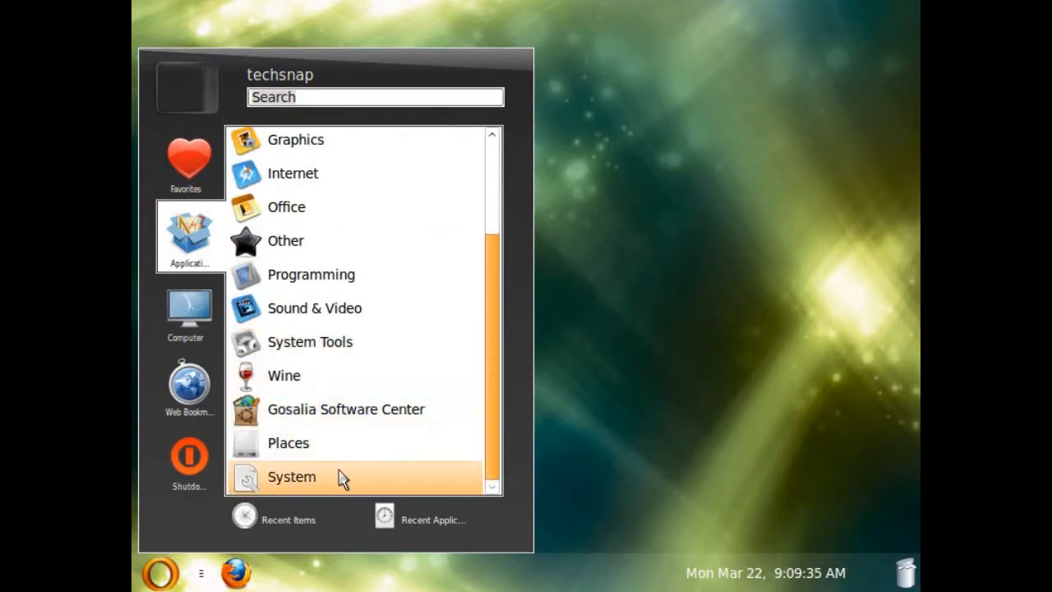
# Look inside the System and Other categories, ending on Computer places like Home Folder
pyautogui.click(291, 476)
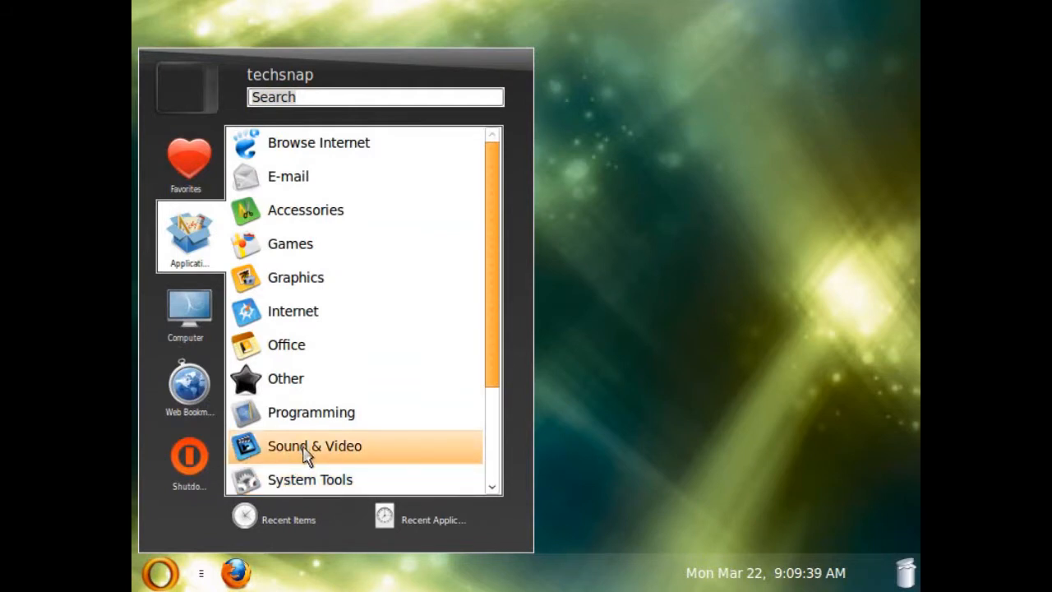
pyautogui.moveTo(286, 378)
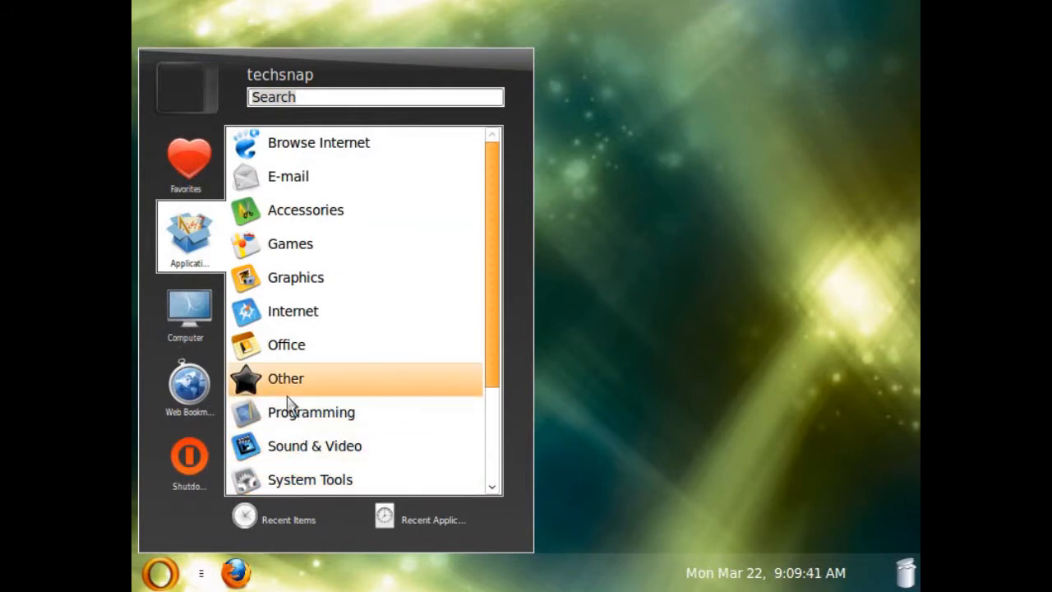
pyautogui.click(286, 378)
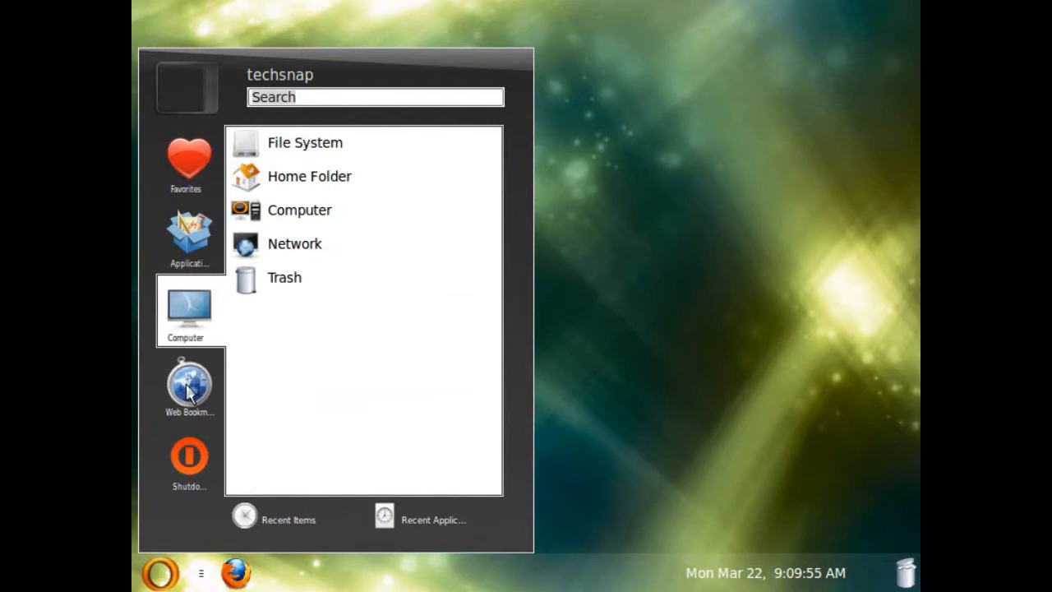
# View the Web Bookmarks list, return to Applications and browse a category with UNetbootin, Virus Scanner and Wine
pyautogui.click(187, 385)
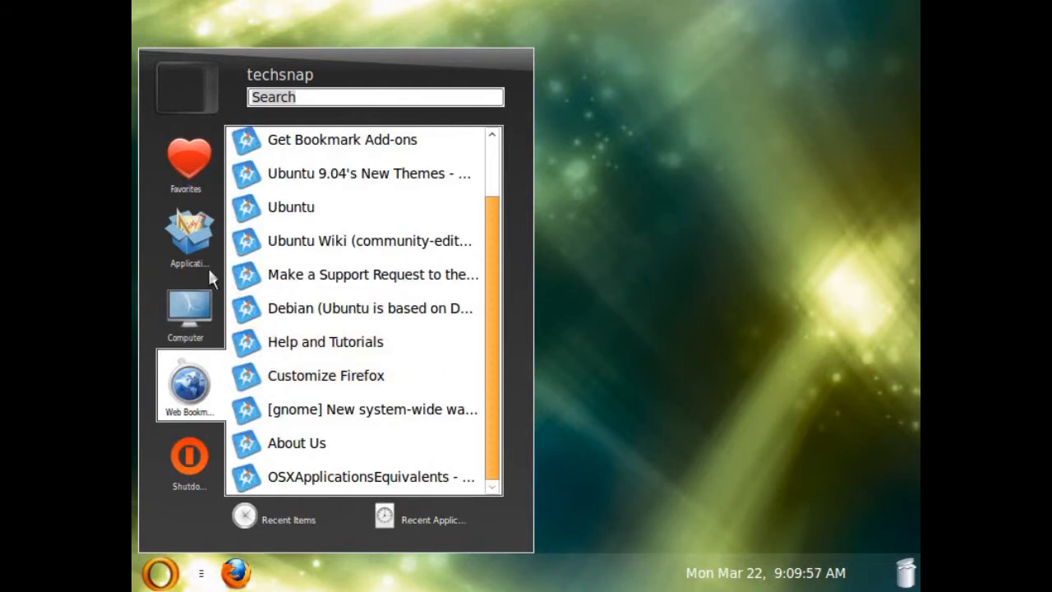
pyautogui.click(190, 238)
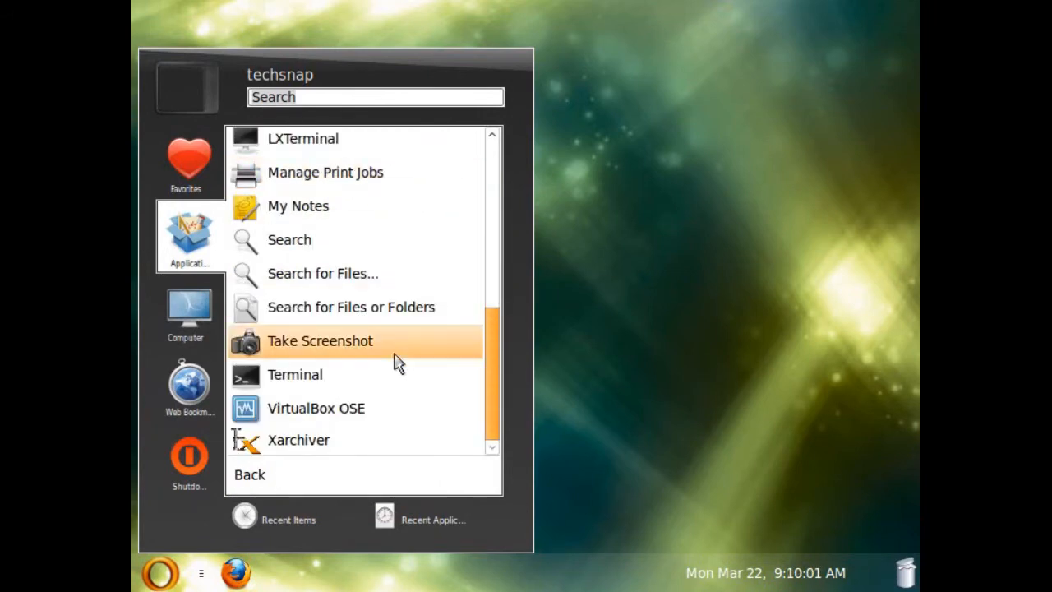
pyautogui.moveTo(384, 408)
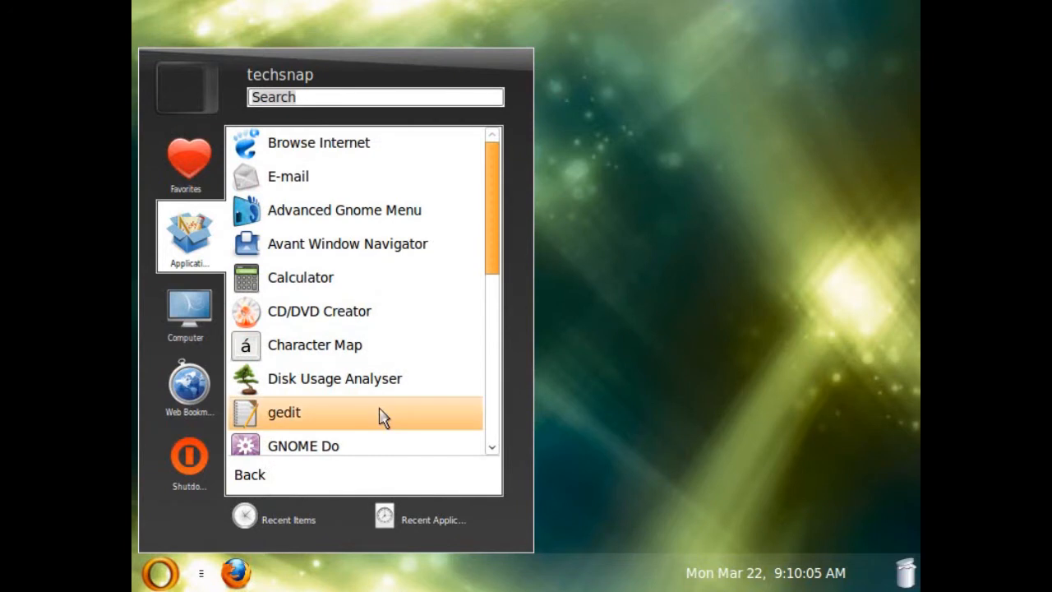
pyautogui.scroll(-3)
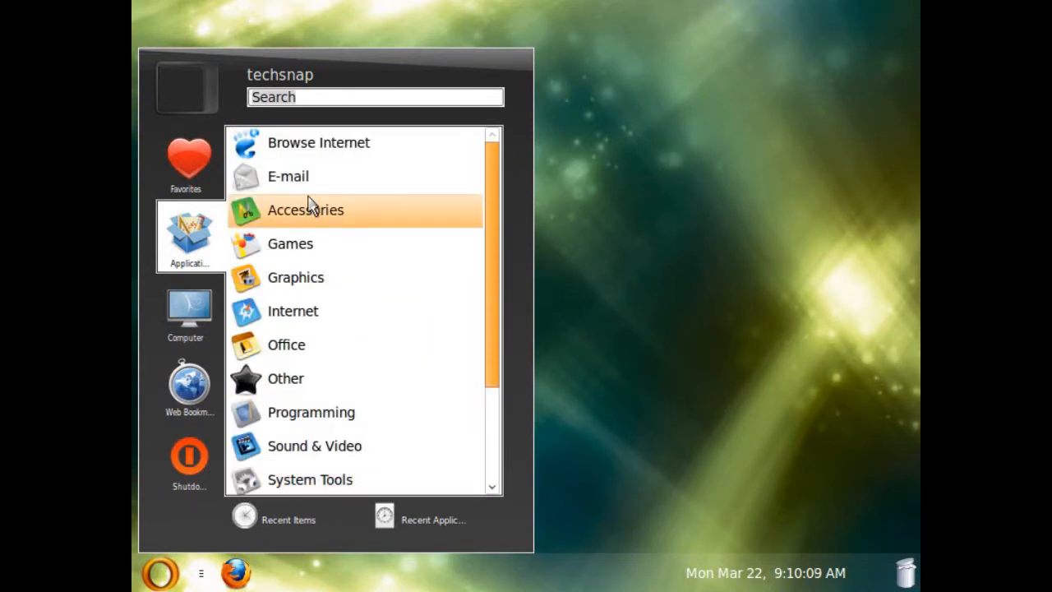
pyautogui.click(305, 210)
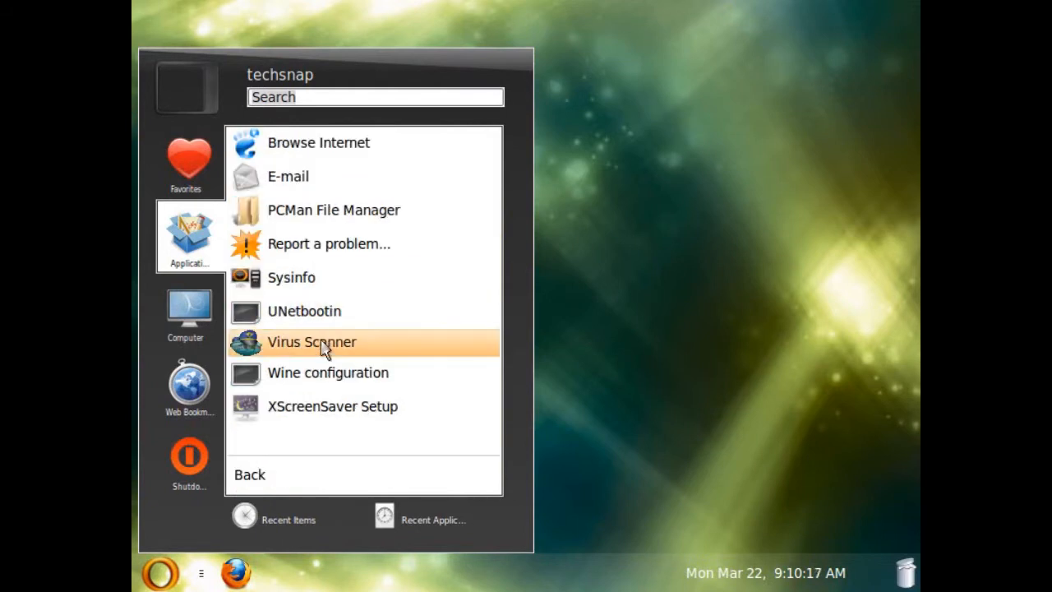
pyautogui.moveTo(316, 443)
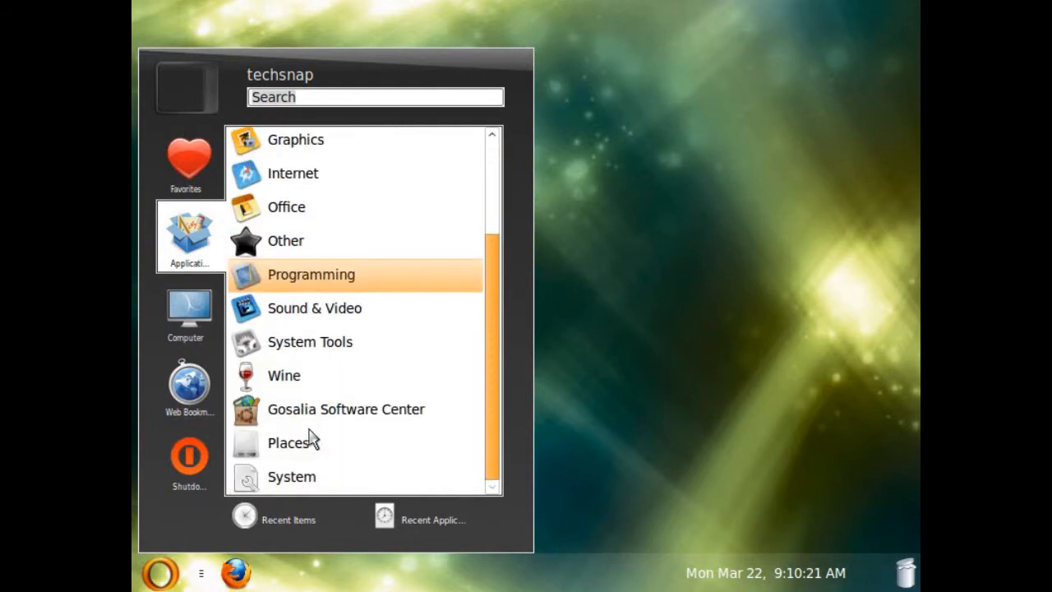
pyautogui.moveTo(293, 477)
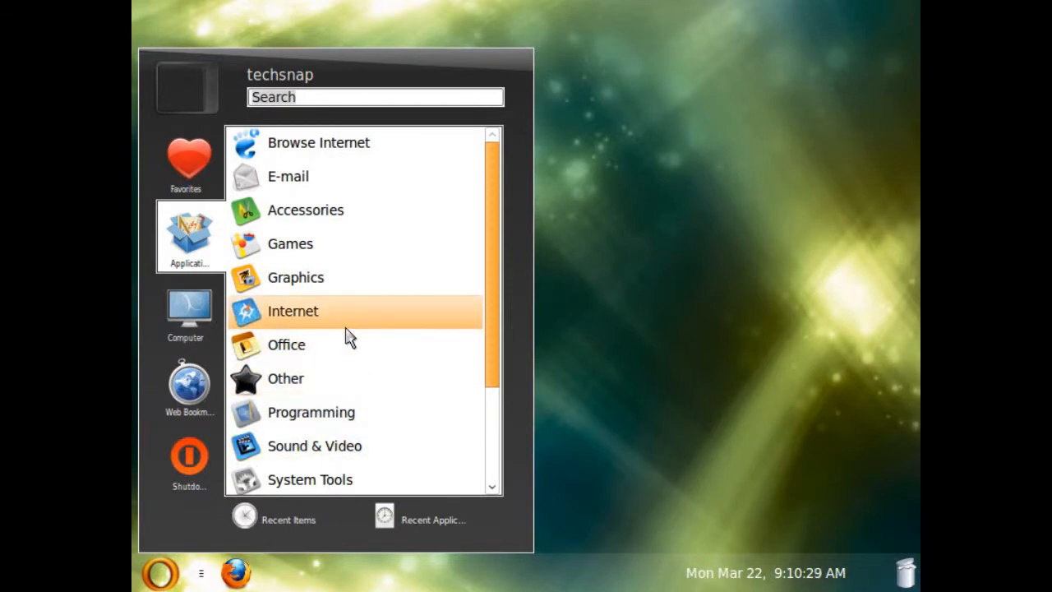
pyautogui.moveTo(335, 56)
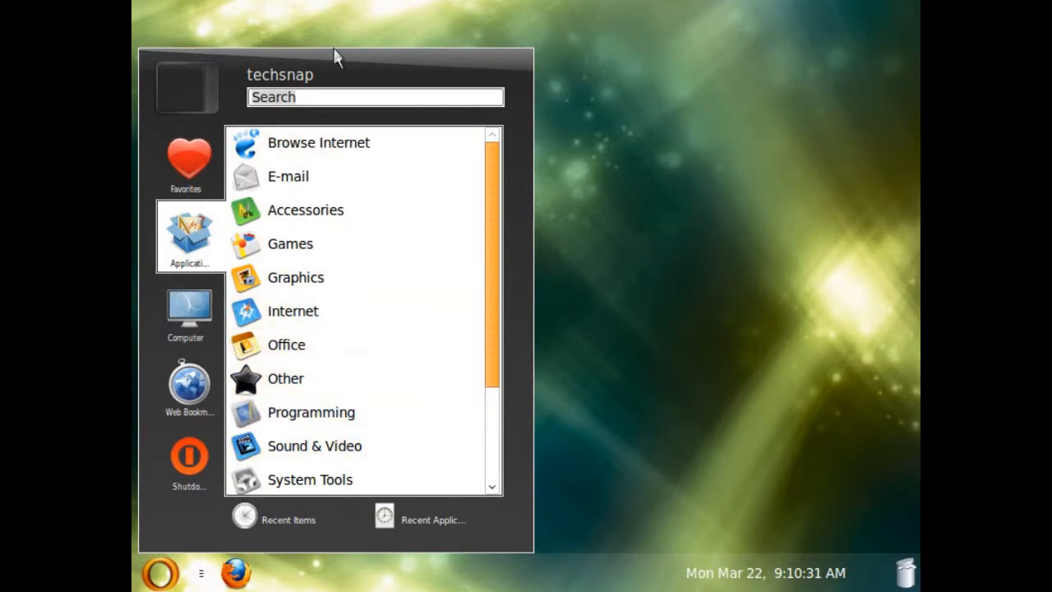
# Find Update Manager by searching 'update', launch it and start a check for updates
pyautogui.write('update')
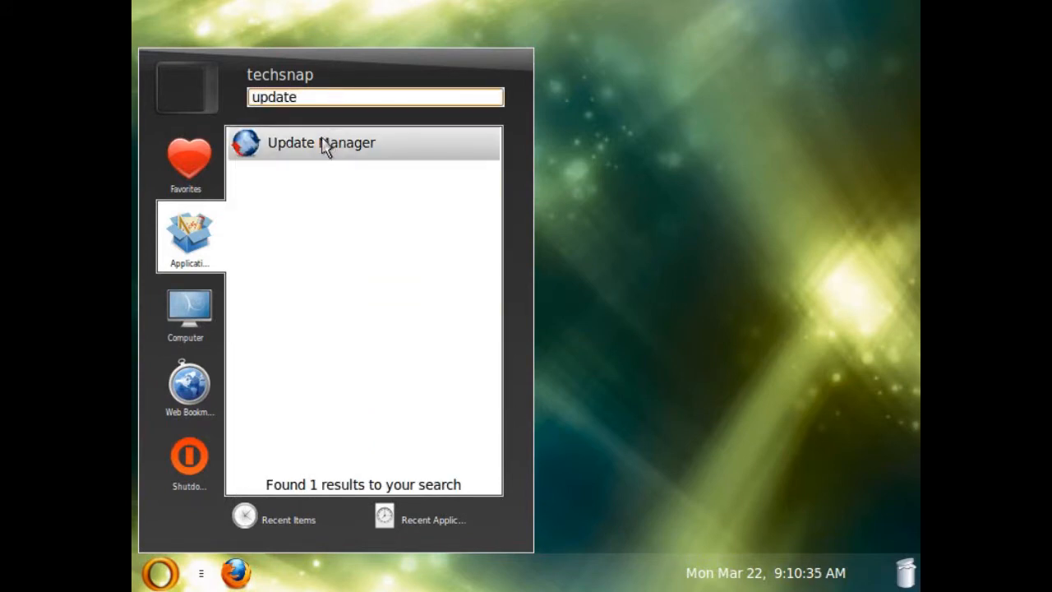
pyautogui.click(320, 141)
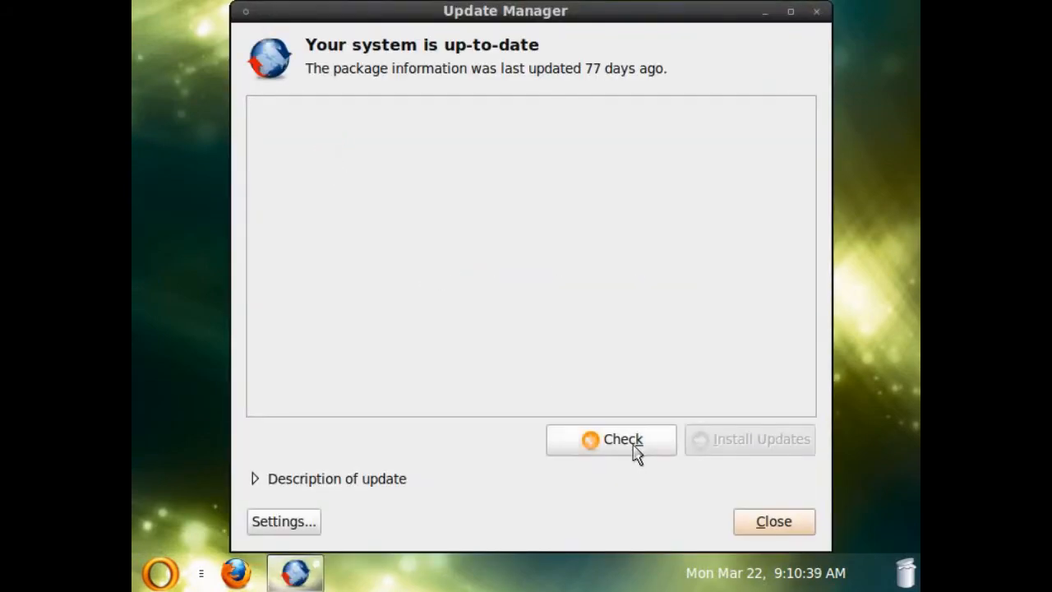
pyautogui.click(611, 439)
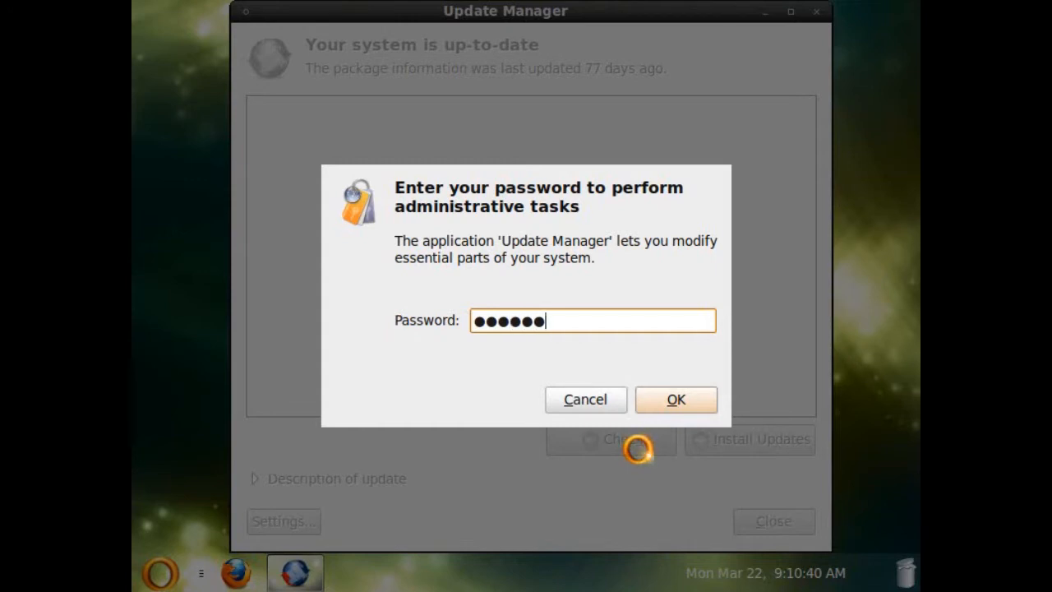
# Authorise the update check with the password, read the repository error report and dismiss it
pyautogui.click(674, 399)
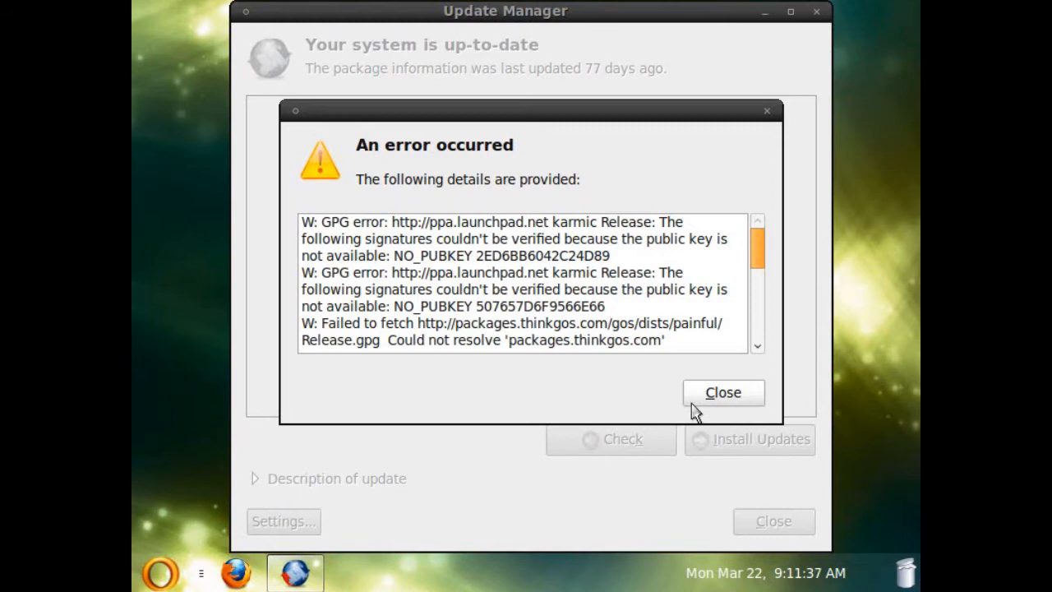
pyautogui.scroll(-3)
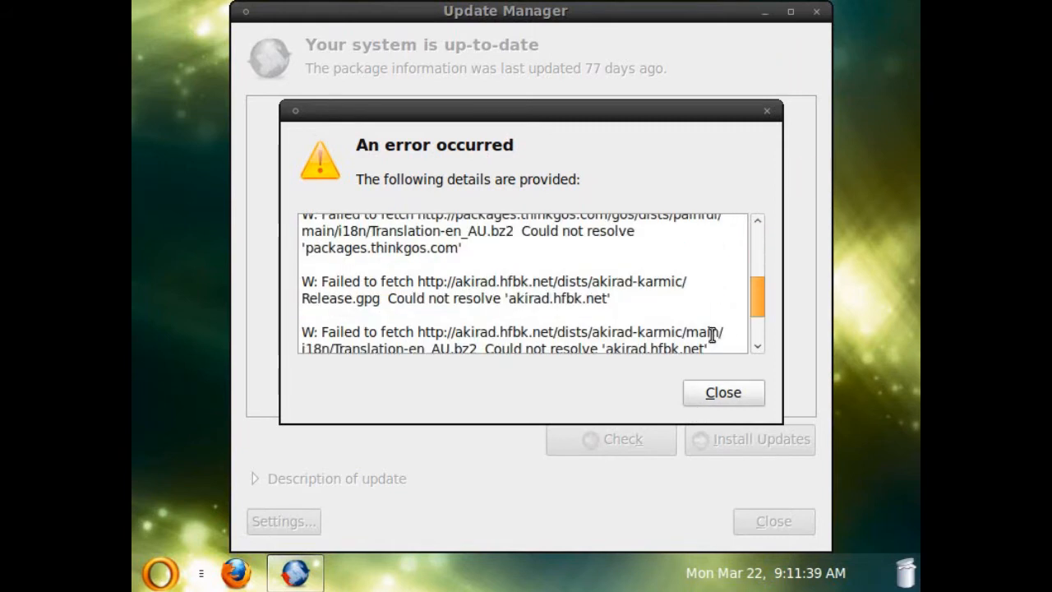
pyautogui.click(723, 391)
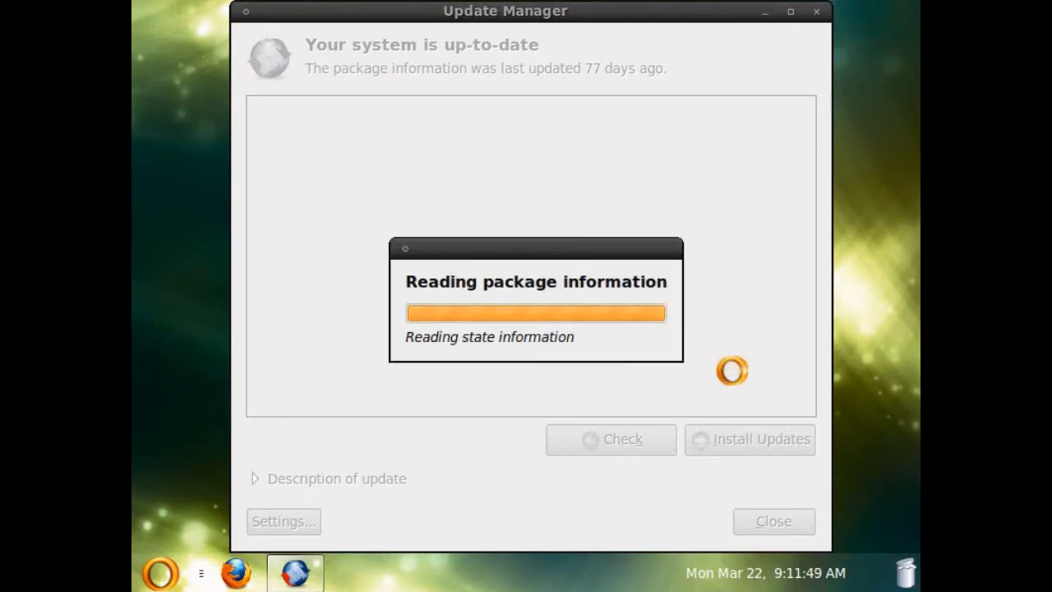
# Reopen the application launcher while Update Manager lists available updates
pyautogui.click(158, 572)
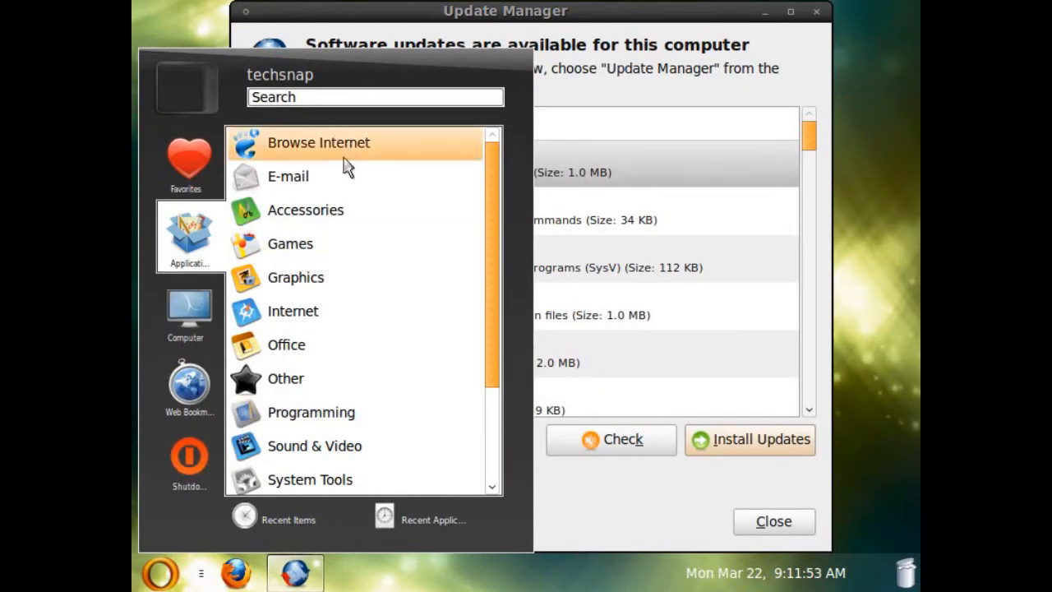
pyautogui.moveTo(450, 345)
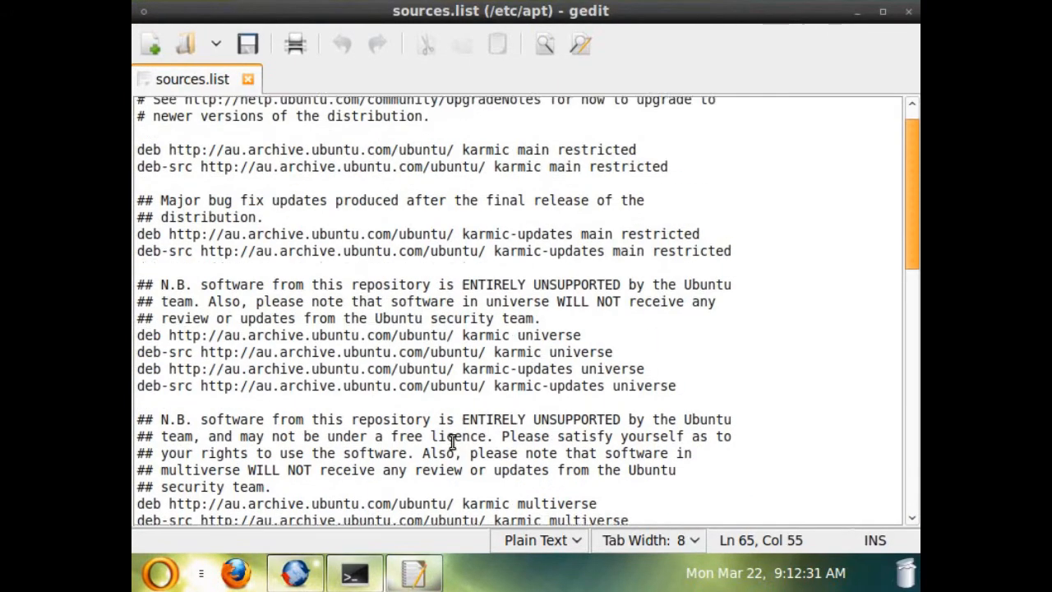
pyautogui.scroll(3)
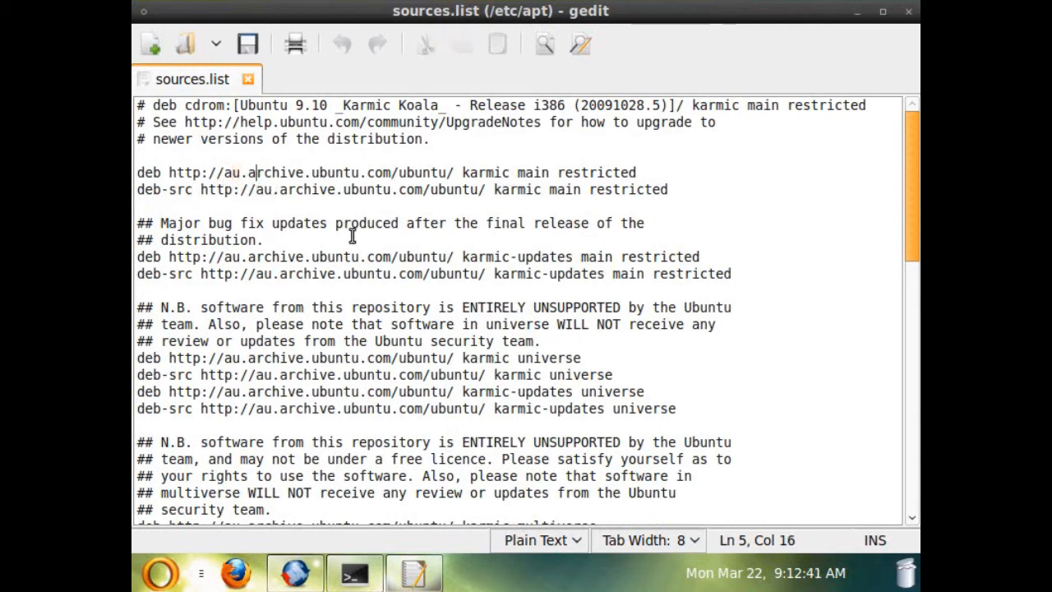
pyautogui.moveTo(424, 329)
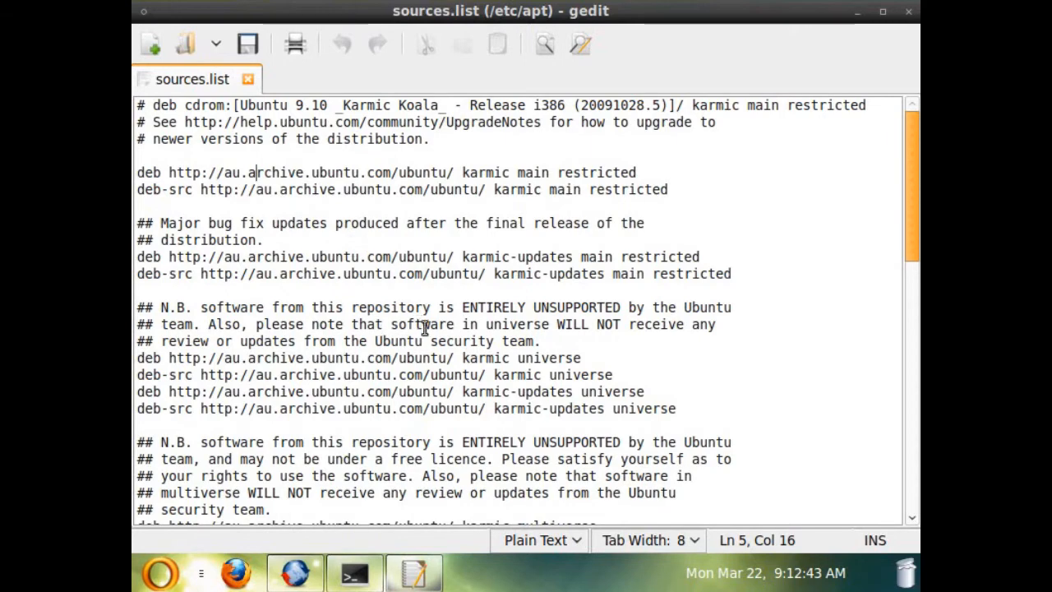
pyautogui.scroll(-3)
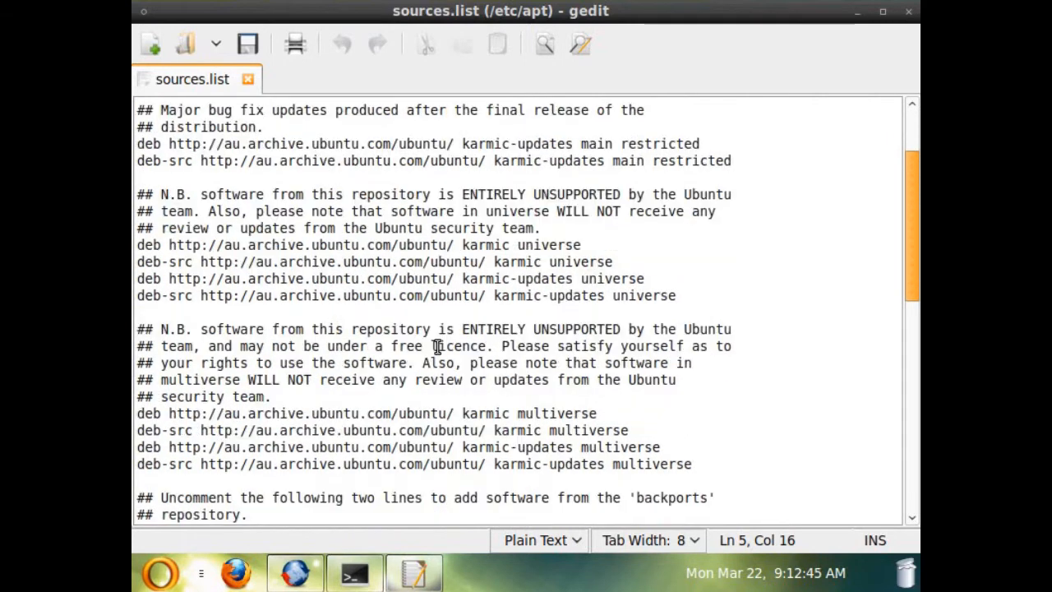
pyautogui.scroll(-3)
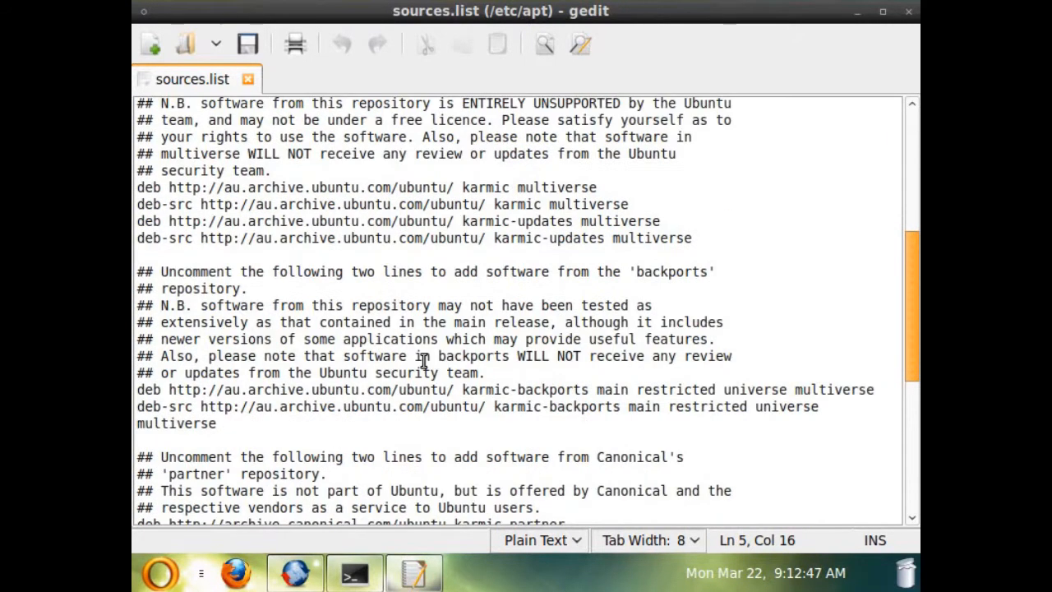
pyautogui.scroll(-3)
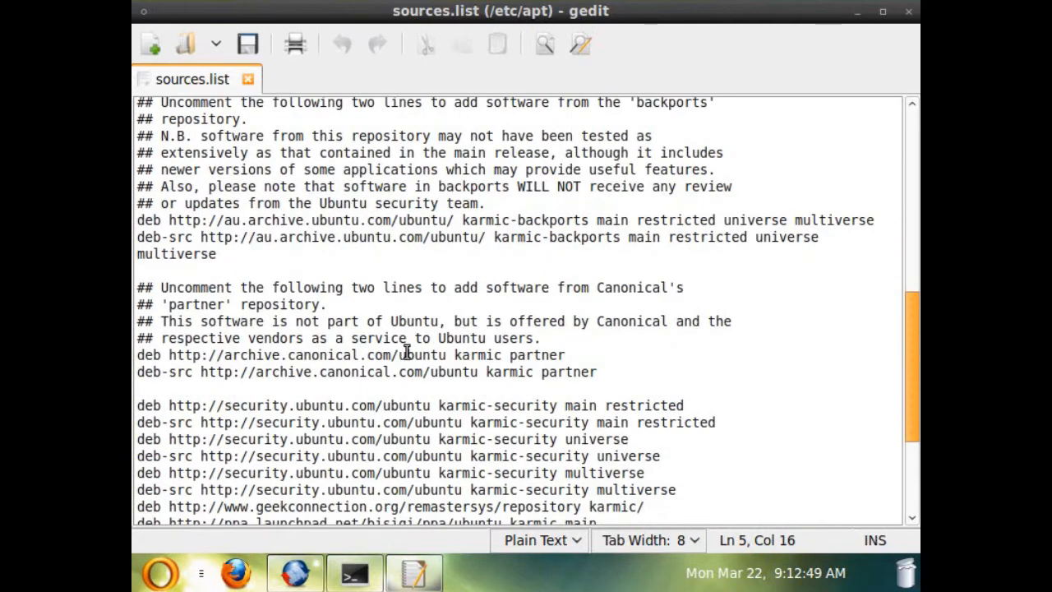
pyautogui.scroll(-3)
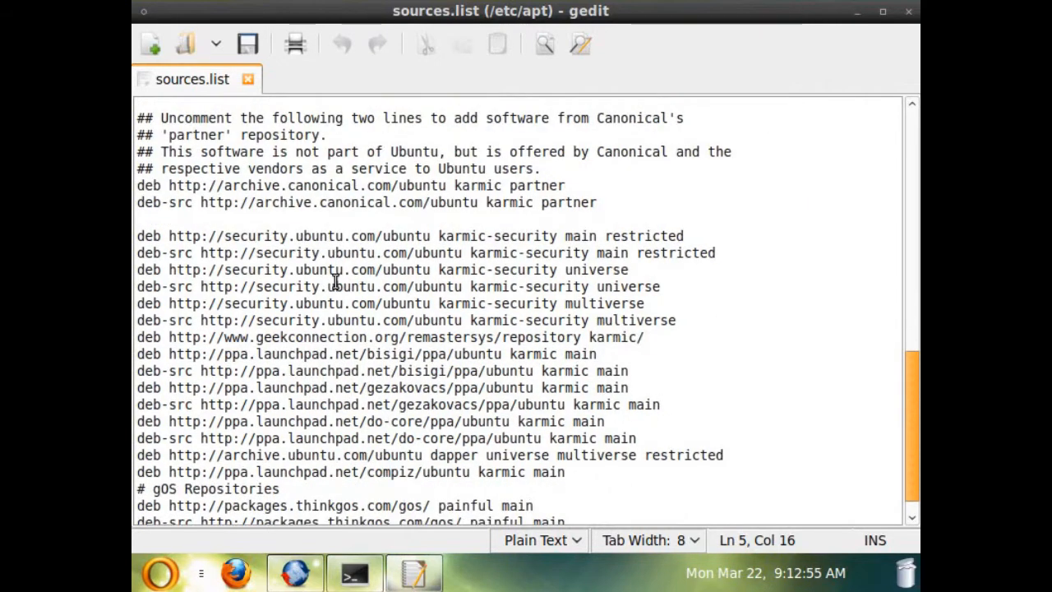
pyautogui.scroll(-3)
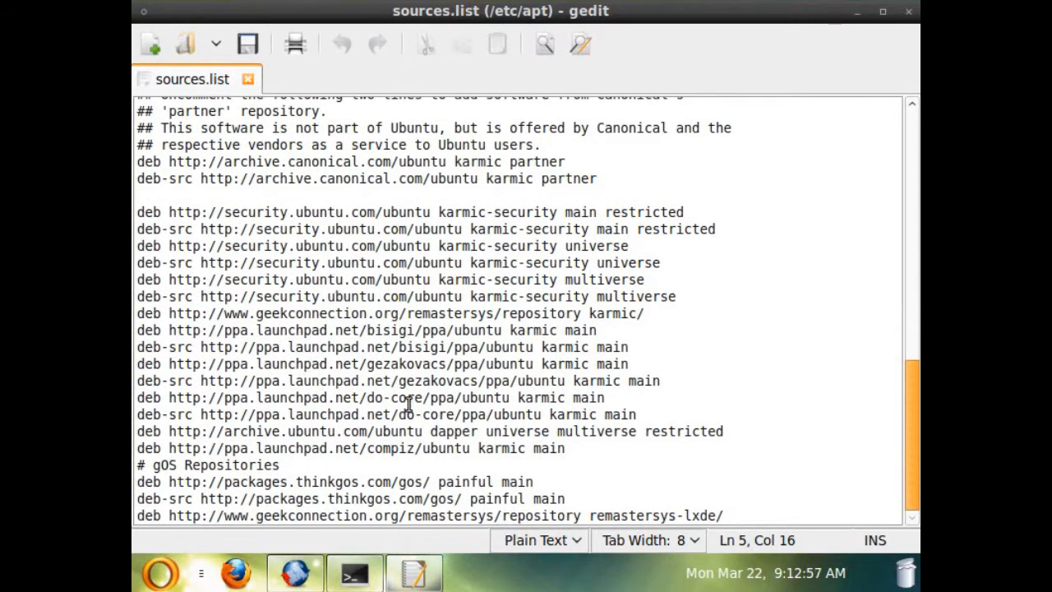
pyautogui.moveTo(271, 370)
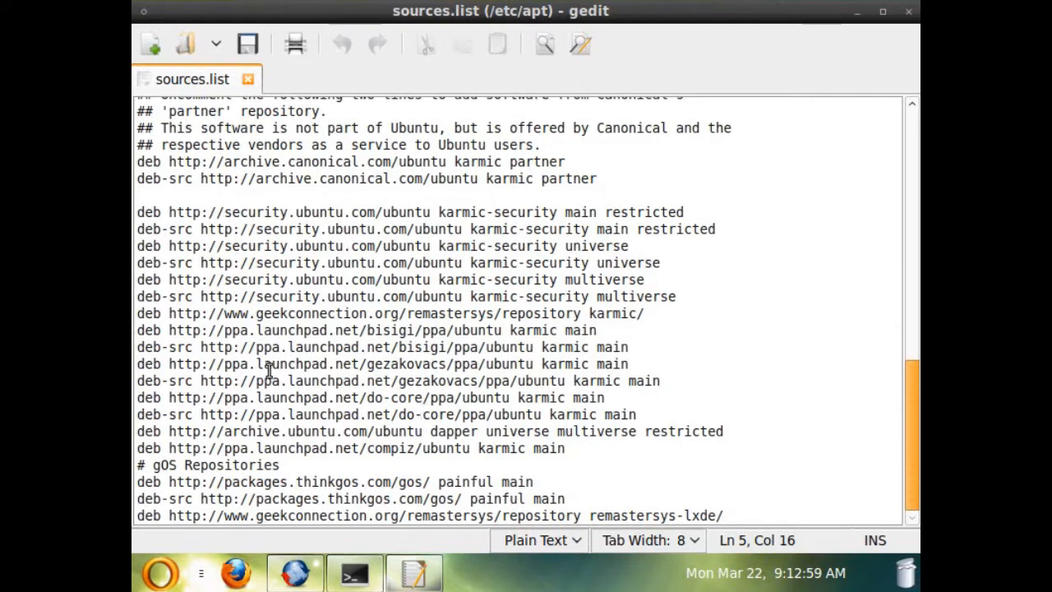
pyautogui.moveTo(484, 341)
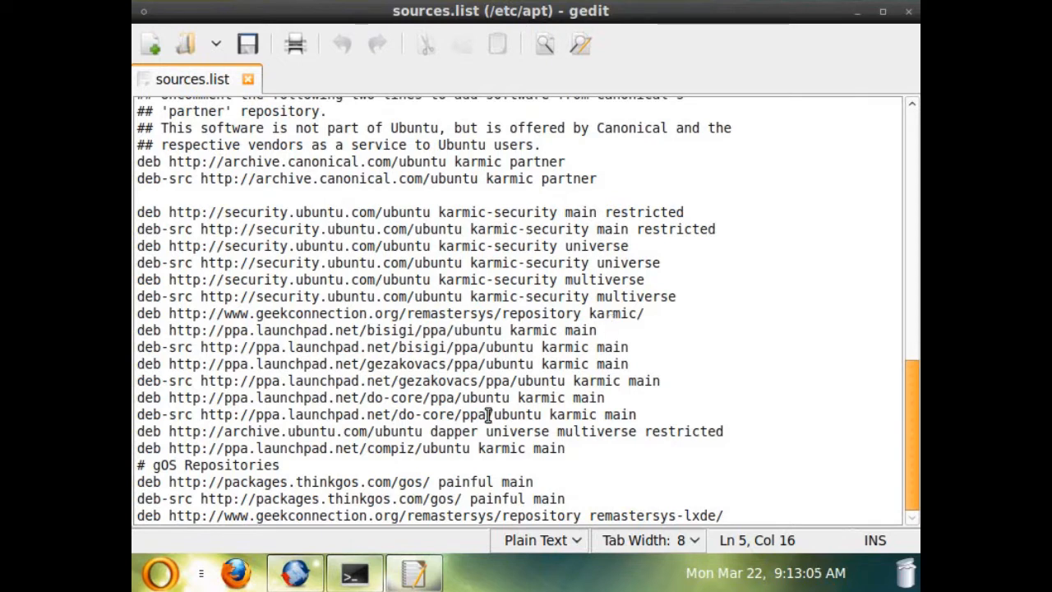
pyautogui.moveTo(477, 426)
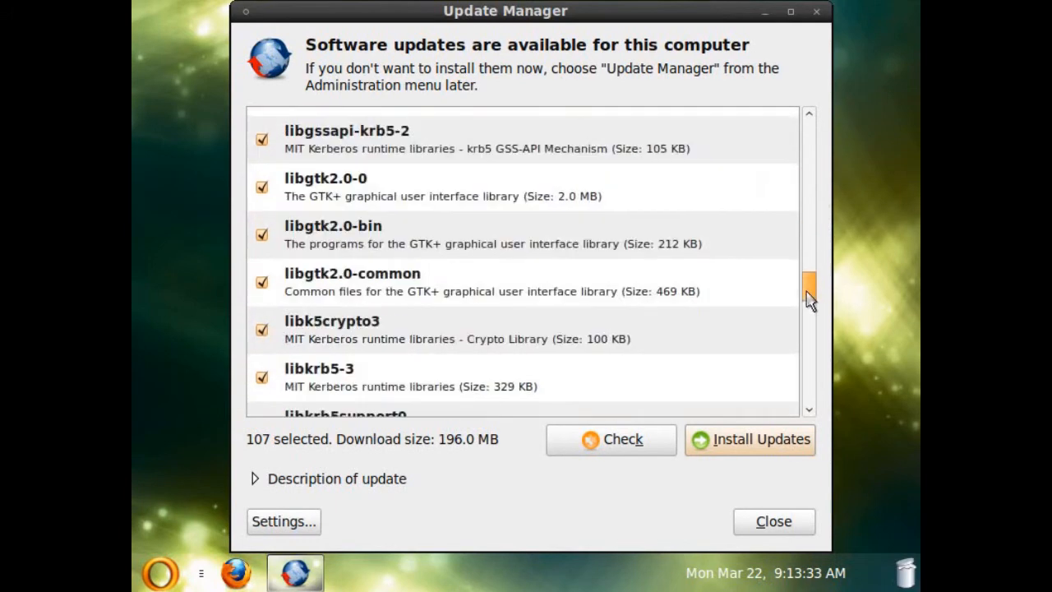
# Scroll the update list and start installing all 107 selected updates
pyautogui.scroll(-3)
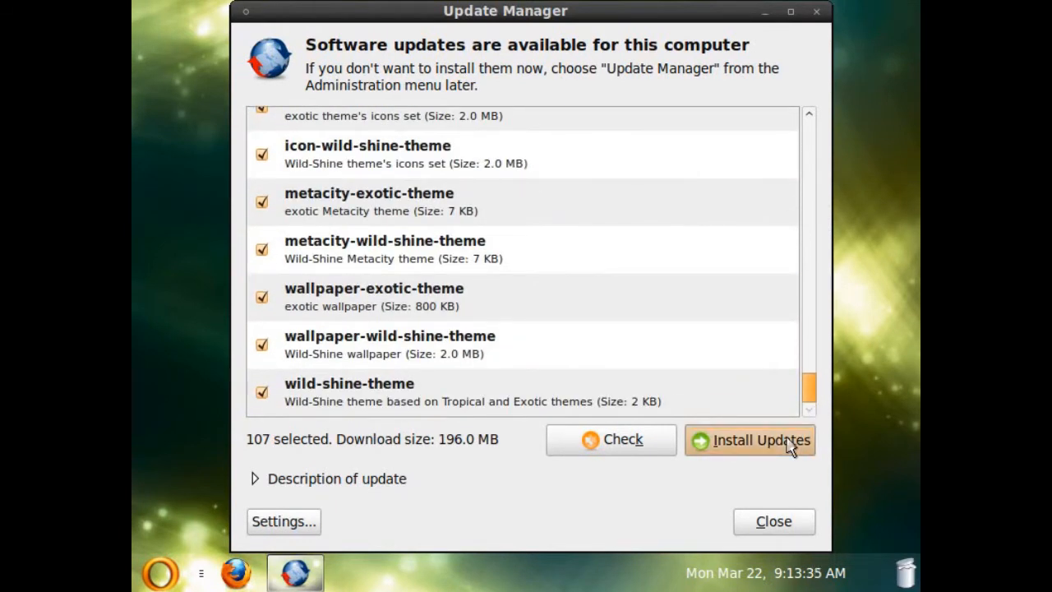
pyautogui.click(750, 441)
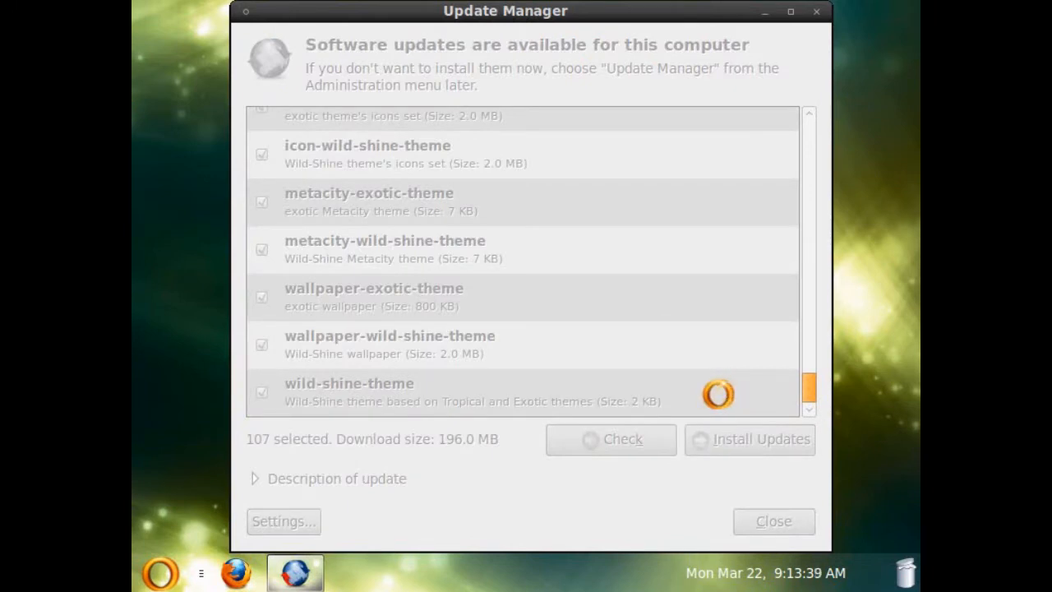
pyautogui.click(748, 439)
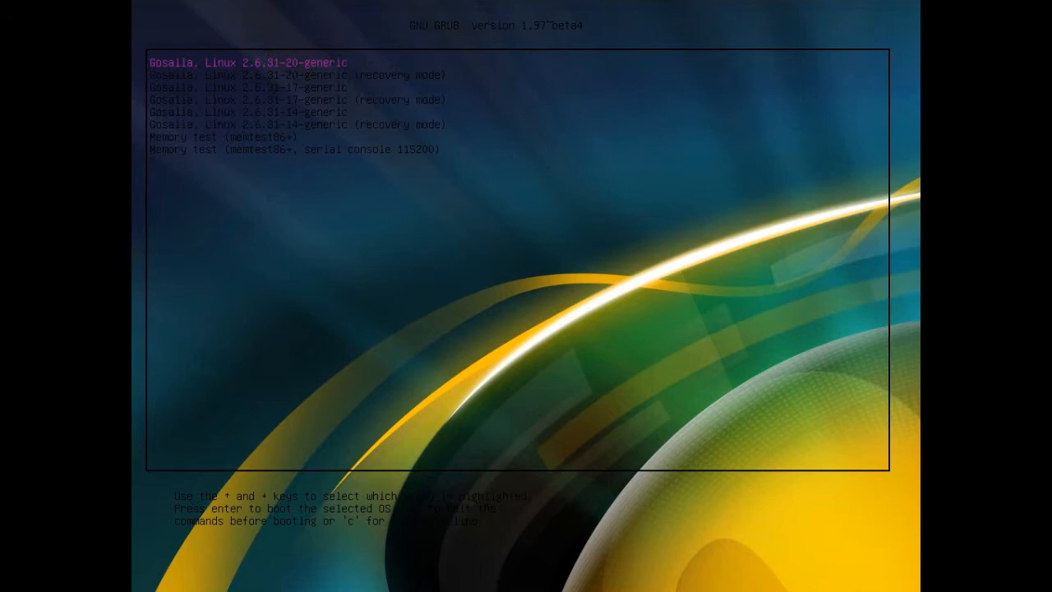
pyautogui.press('Down')
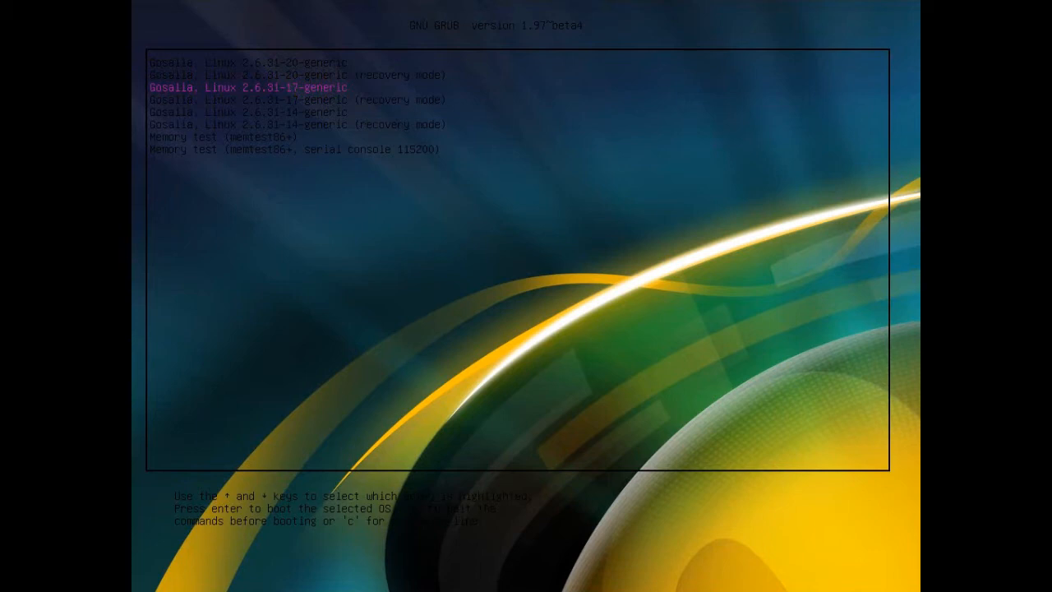
pyautogui.press('Down')
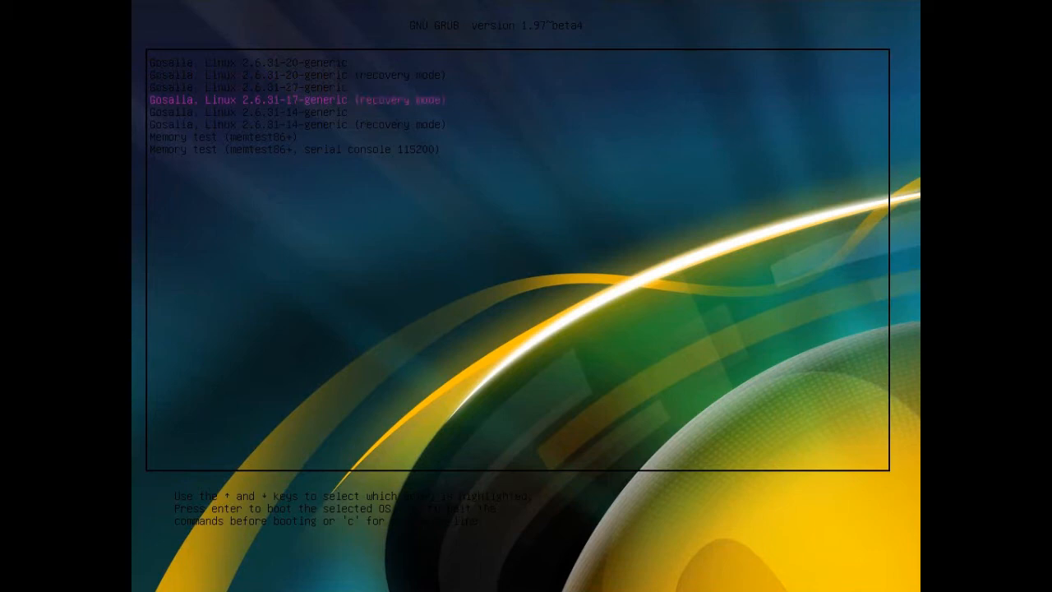
pyautogui.press('Down')
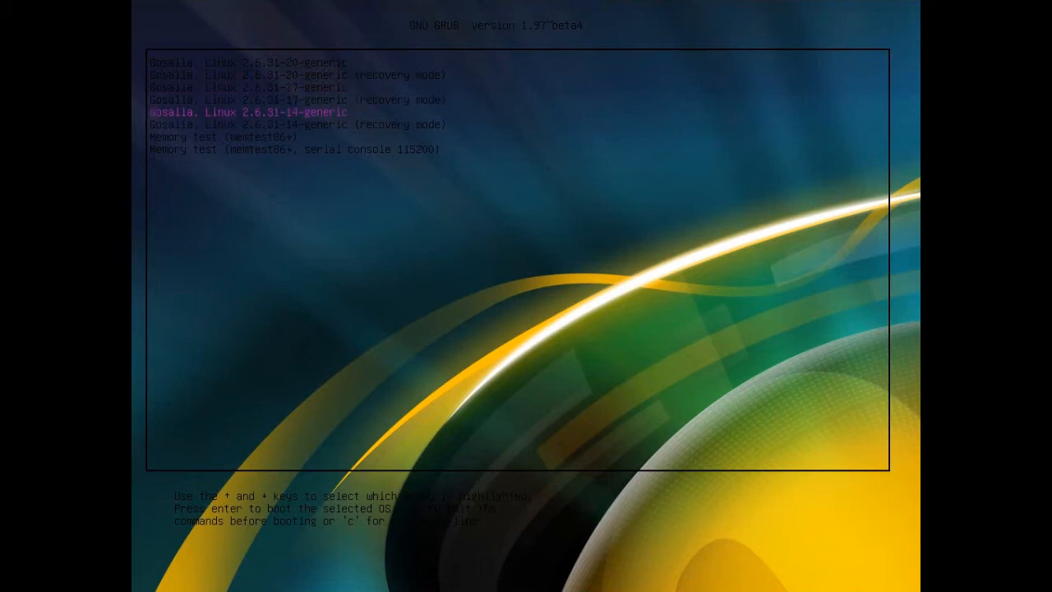
pyautogui.press('Up')
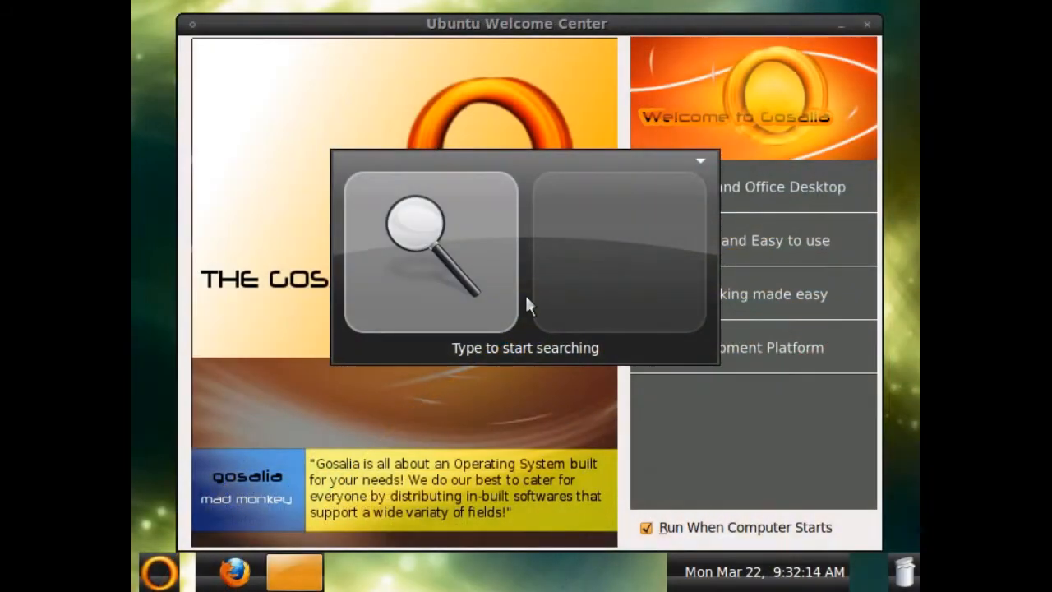
pyautogui.moveTo(743, 421)
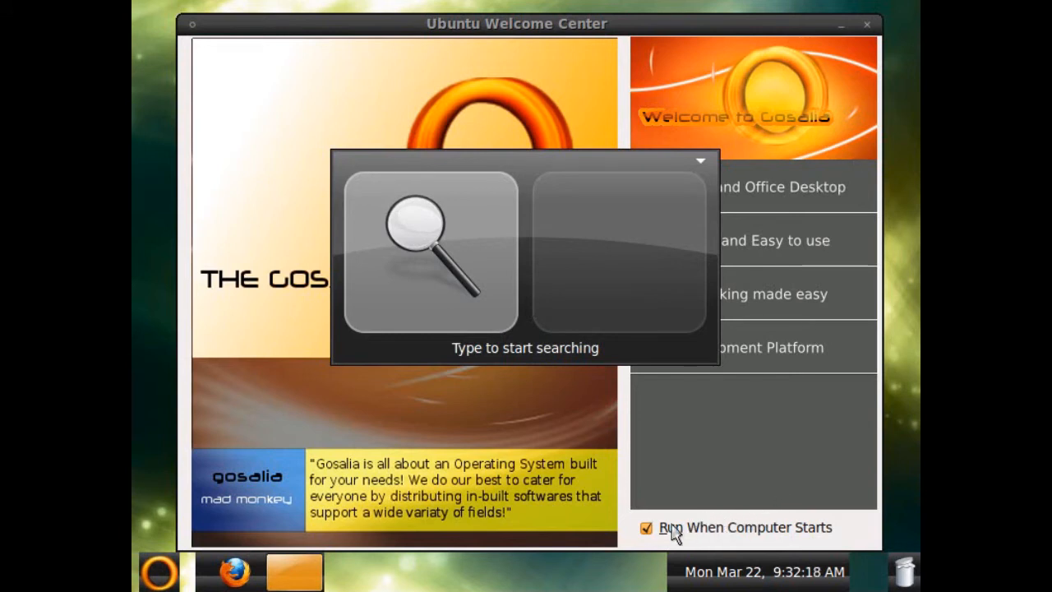
pyautogui.moveTo(550, 168)
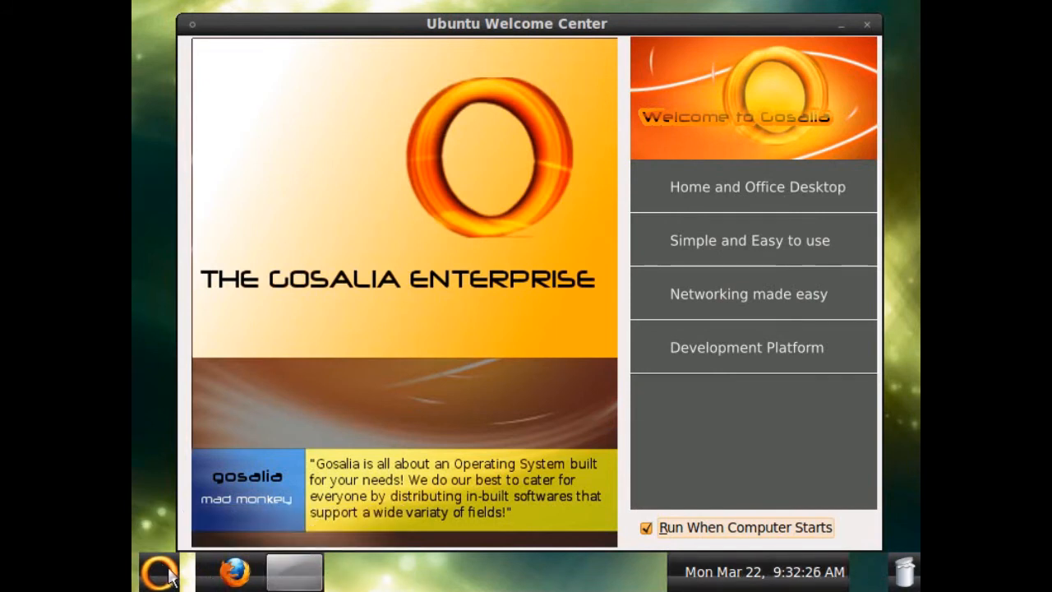
pyautogui.moveTo(353, 579)
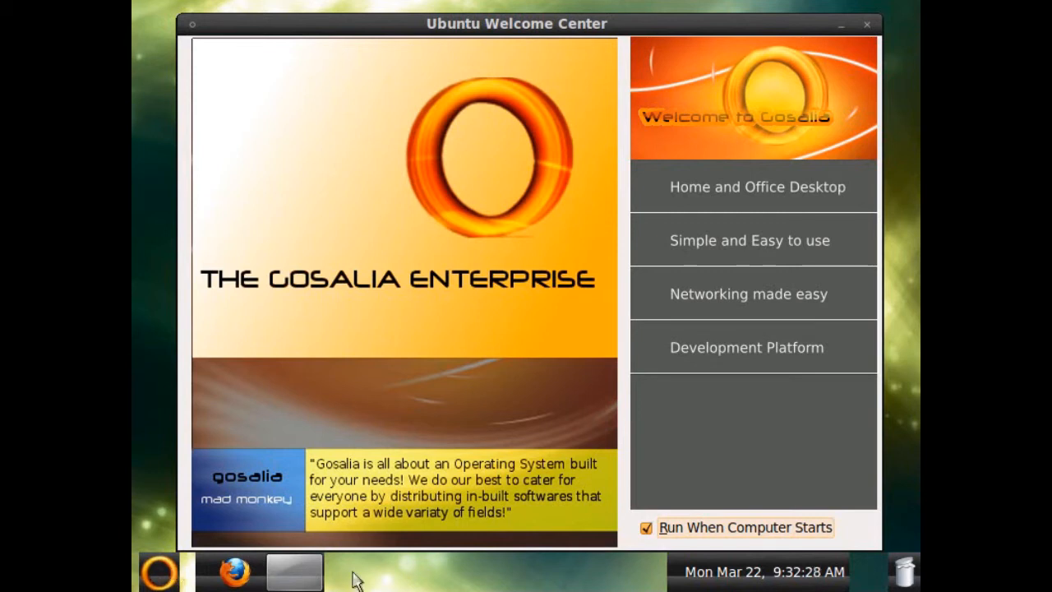
pyautogui.moveTo(460, 572)
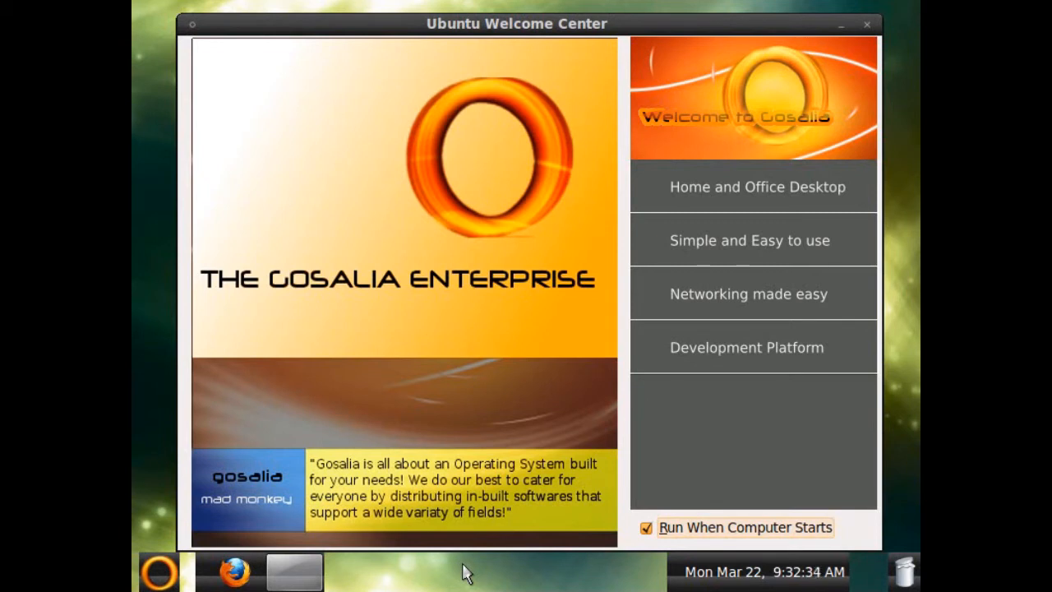
# Untick 'Run When Computer Starts' in Ubuntu Welcome Center and close the window
pyautogui.click(646, 527)
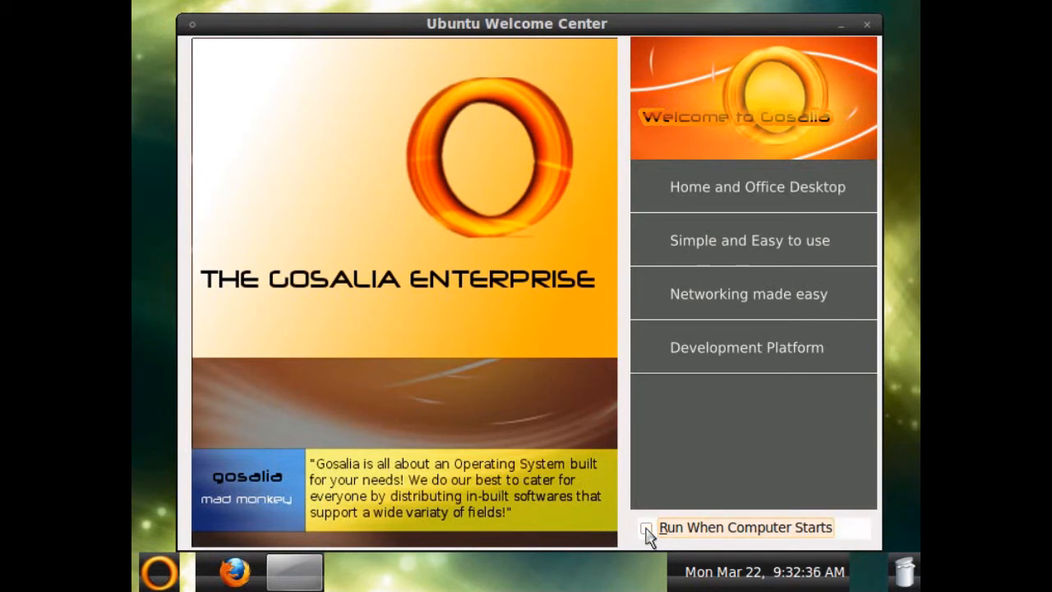
pyautogui.moveTo(773, 378)
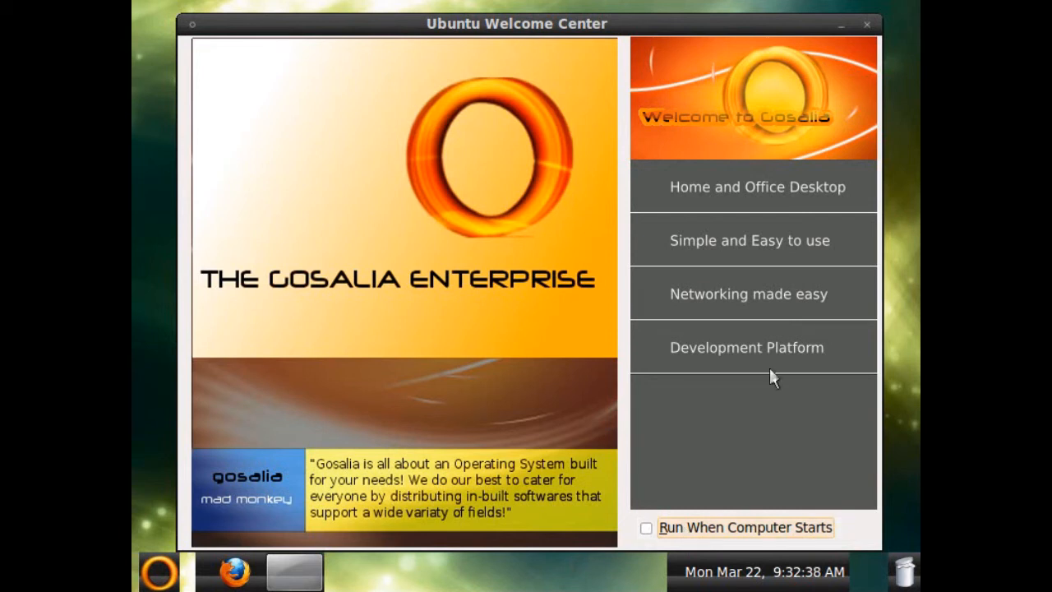
pyautogui.moveTo(868, 25)
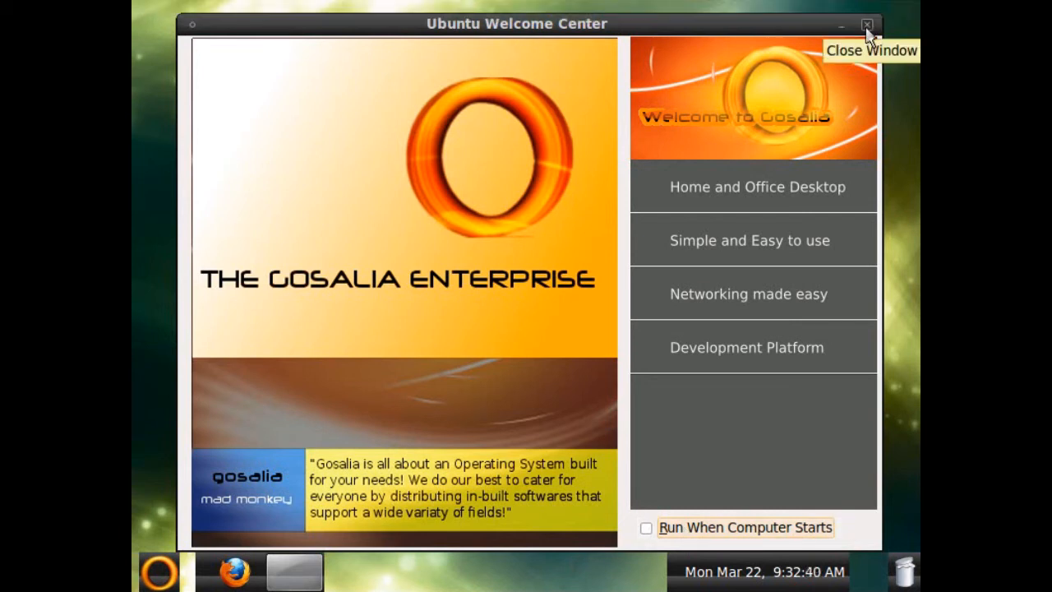
pyautogui.click(868, 25)
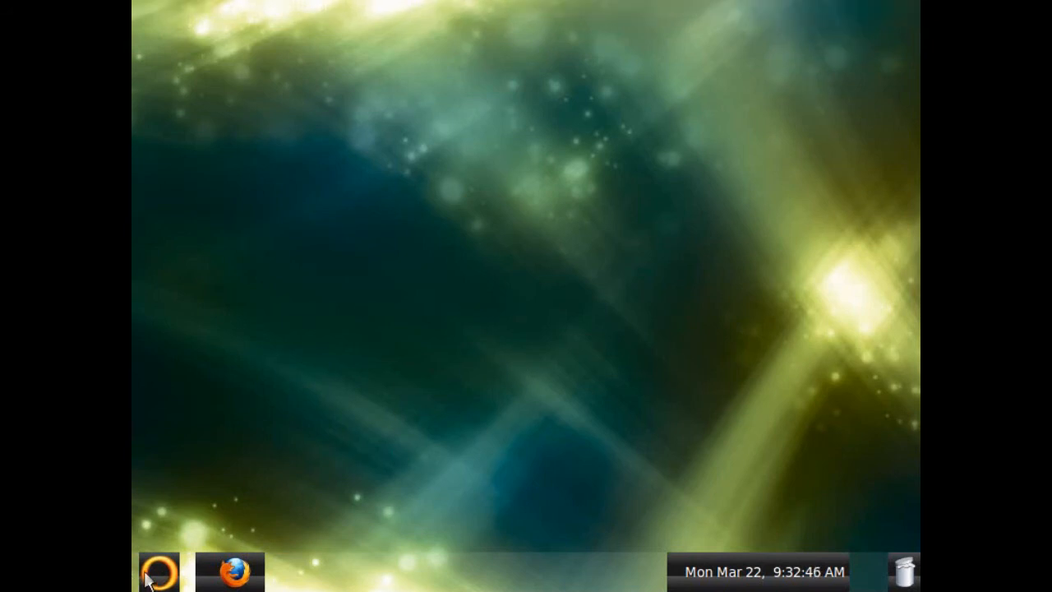
# Launch Firefox on Gosalia Search and take a first look at its About dialog
pyautogui.click(231, 568)
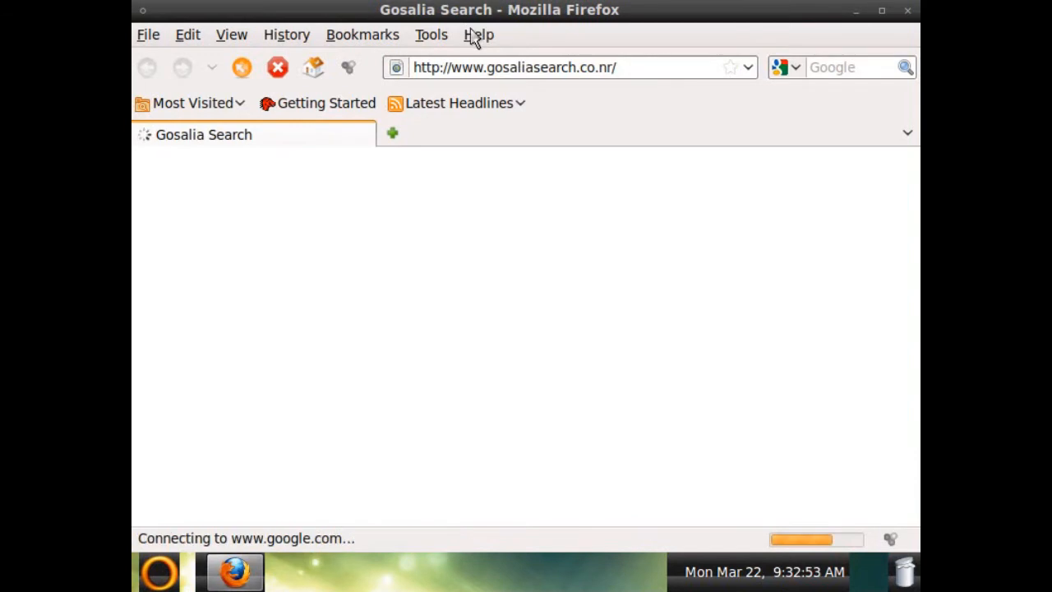
pyautogui.click(478, 35)
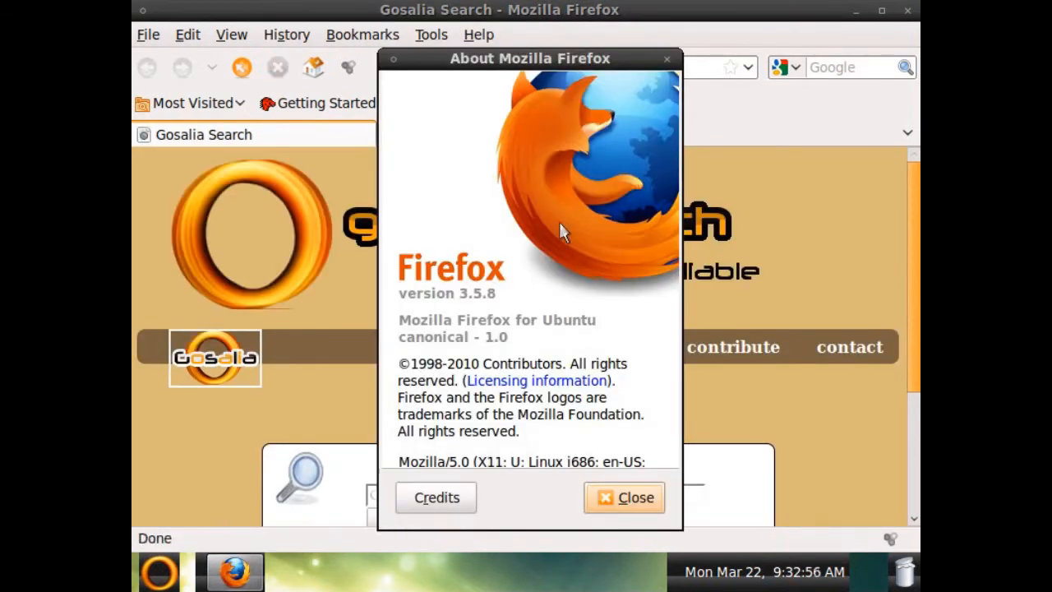
pyautogui.click(625, 496)
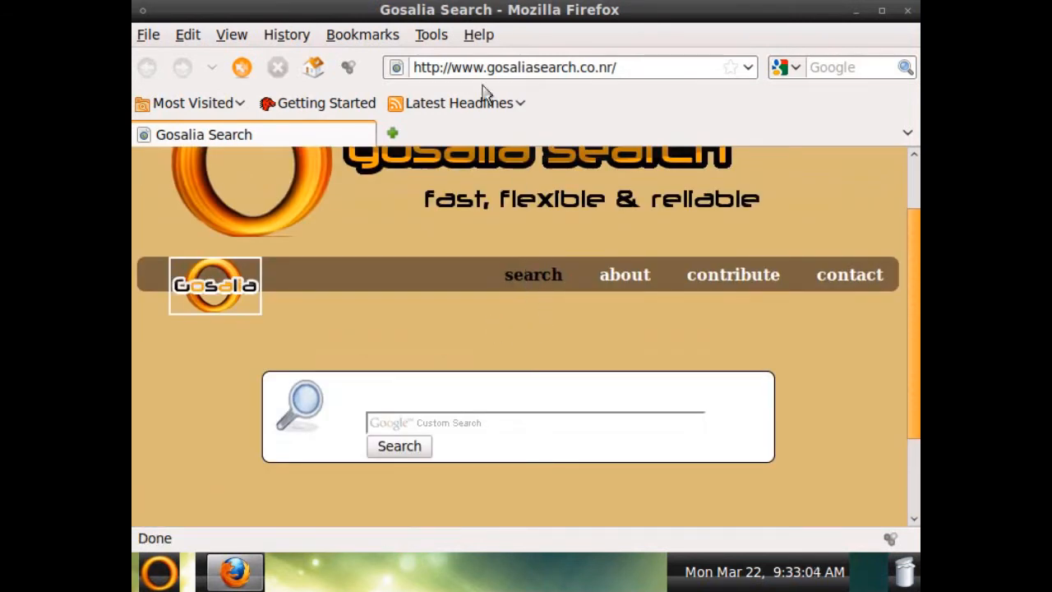
pyautogui.scroll(-3)
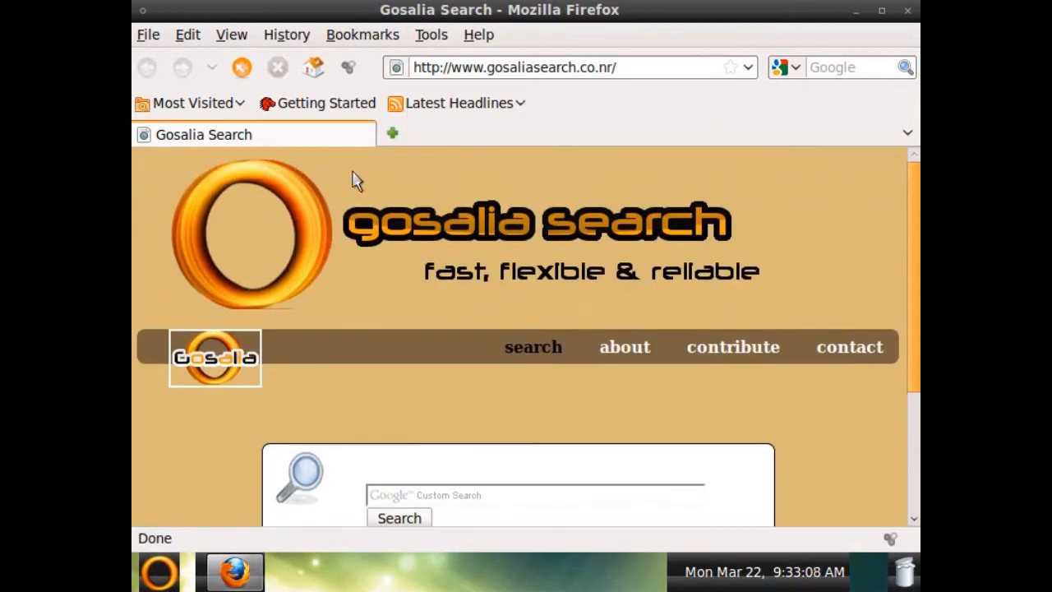
# Confirm Firefox version 3.5.8 via Help > About, then close the browser
pyautogui.click(478, 34)
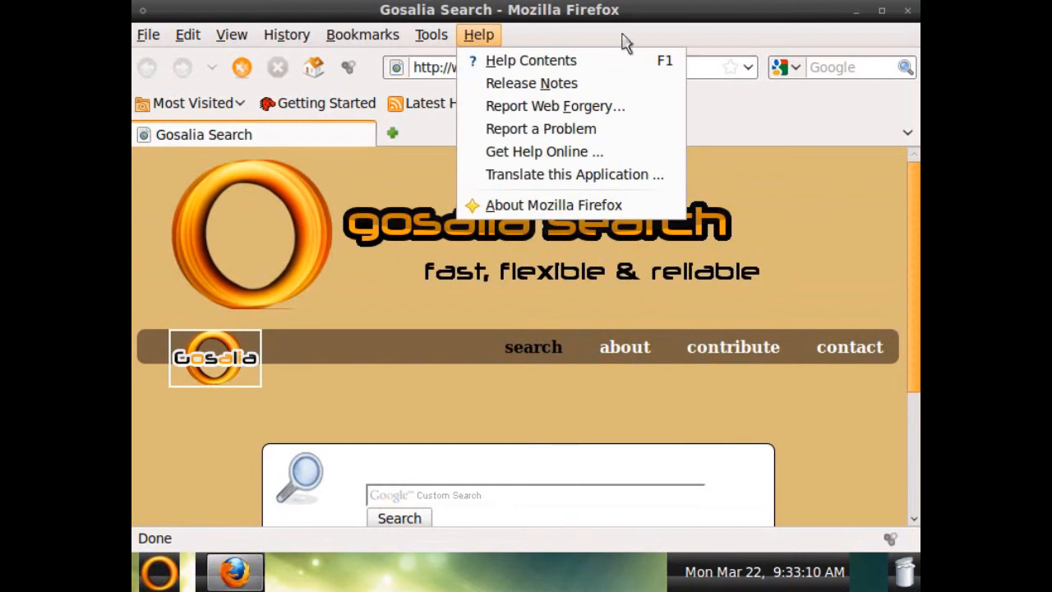
pyautogui.moveTo(531, 83)
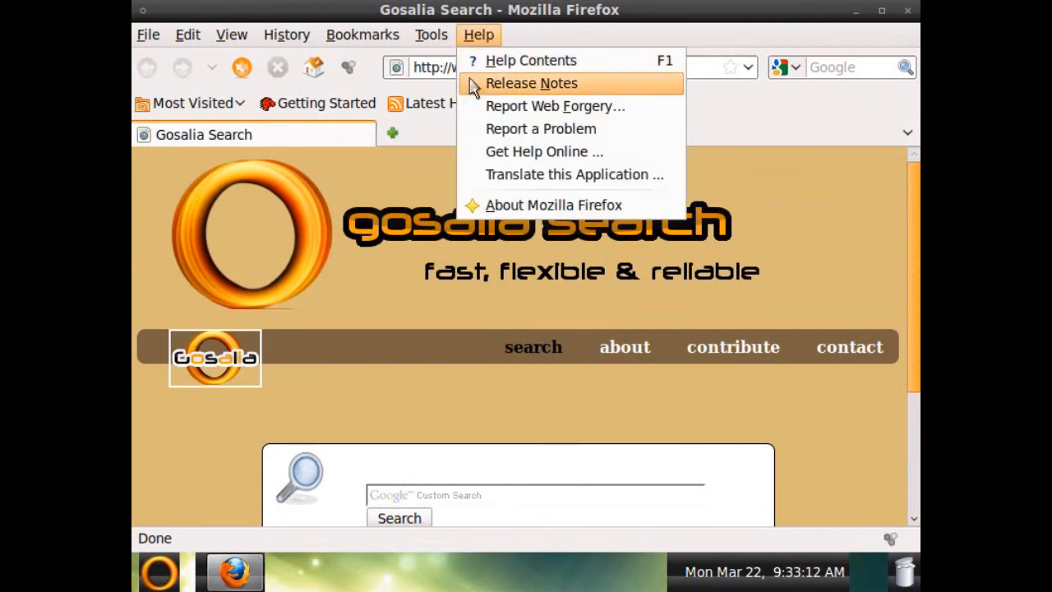
pyautogui.click(552, 203)
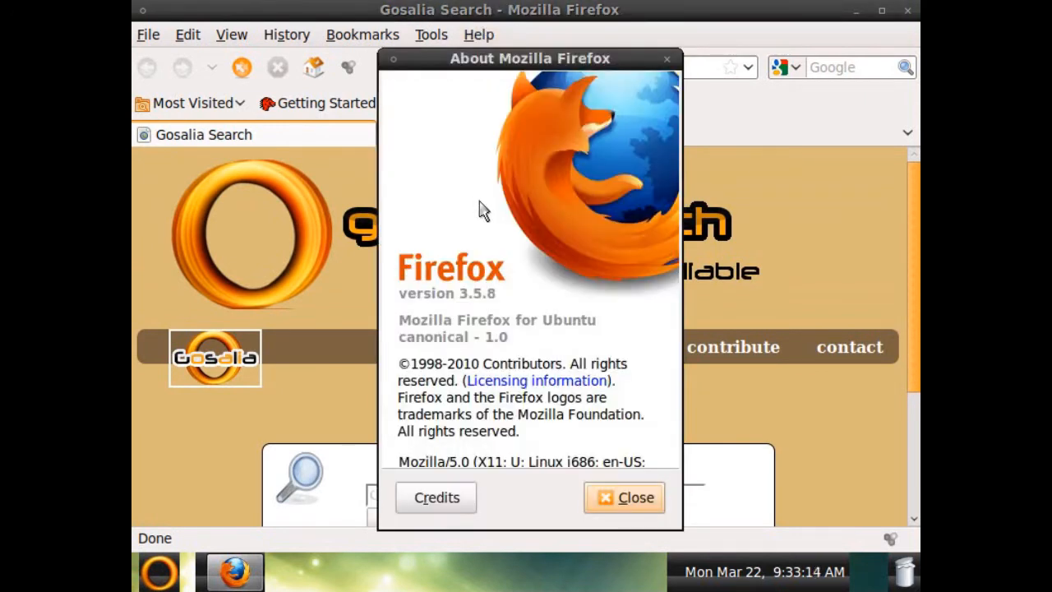
pyautogui.click(625, 497)
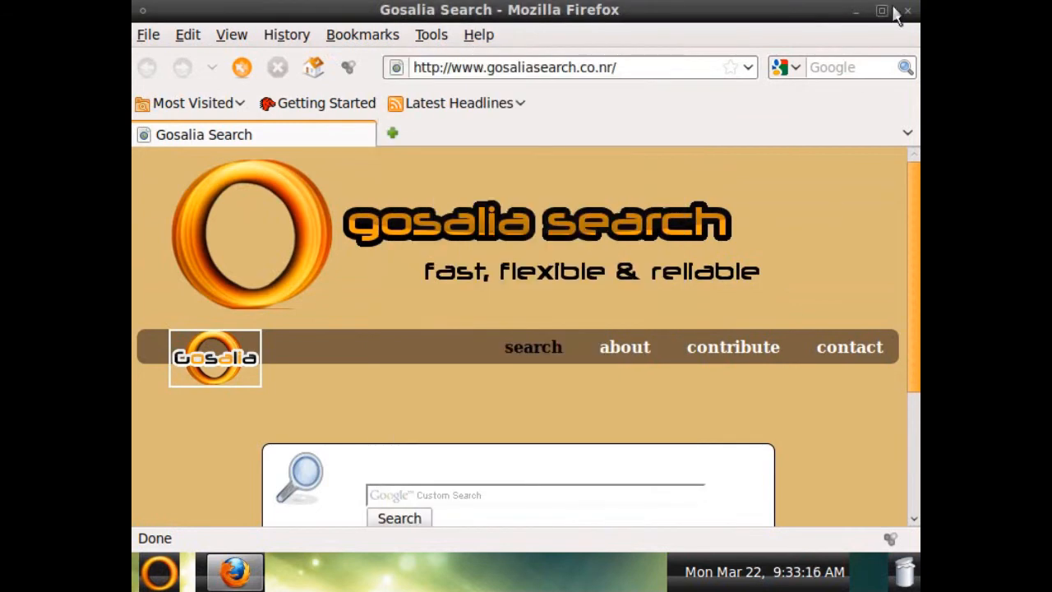
pyautogui.click(908, 10)
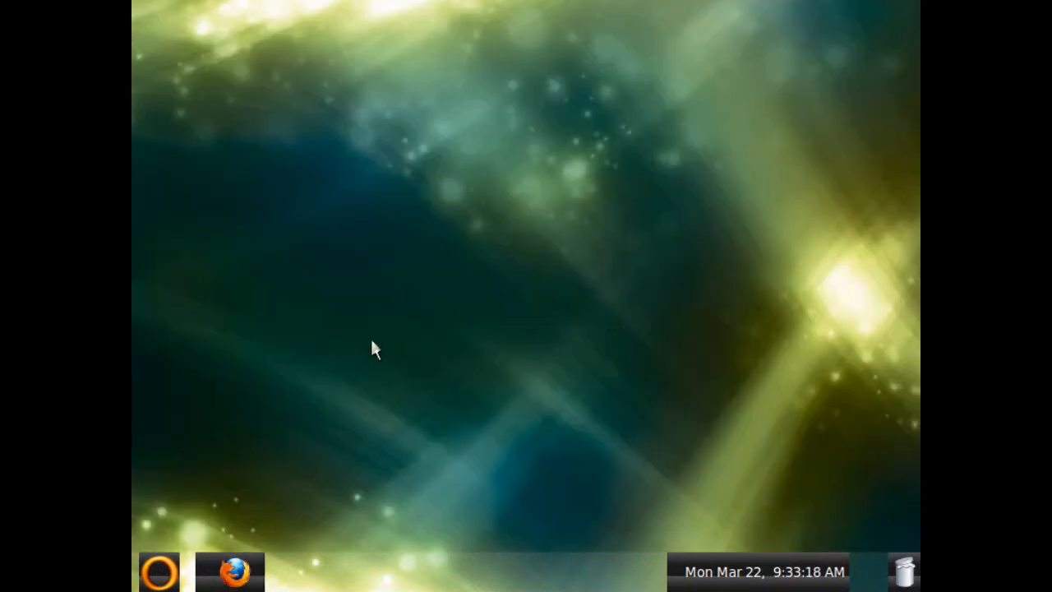
# Launch OpenOffice.org Writer, confirm version 3.1.1 in Help > About, and bring Firefox back up
pyautogui.click(160, 572)
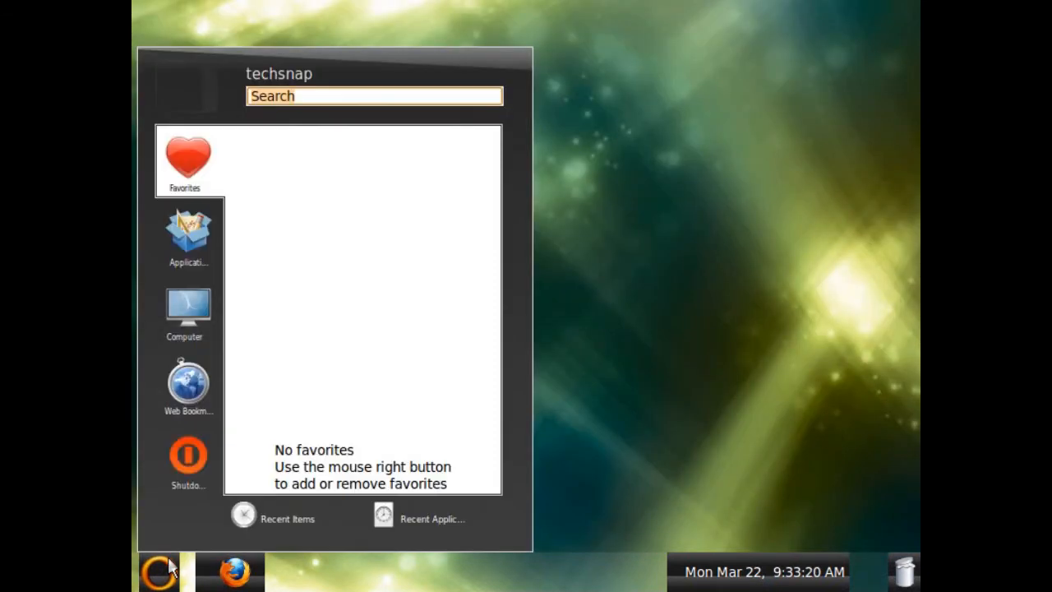
pyautogui.click(188, 234)
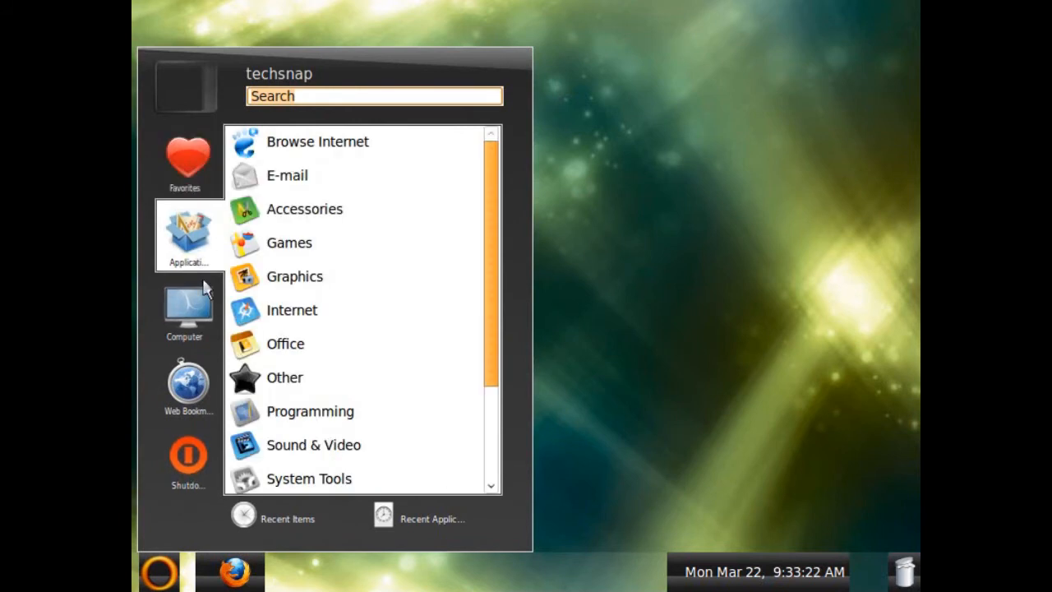
pyautogui.moveTo(198, 280)
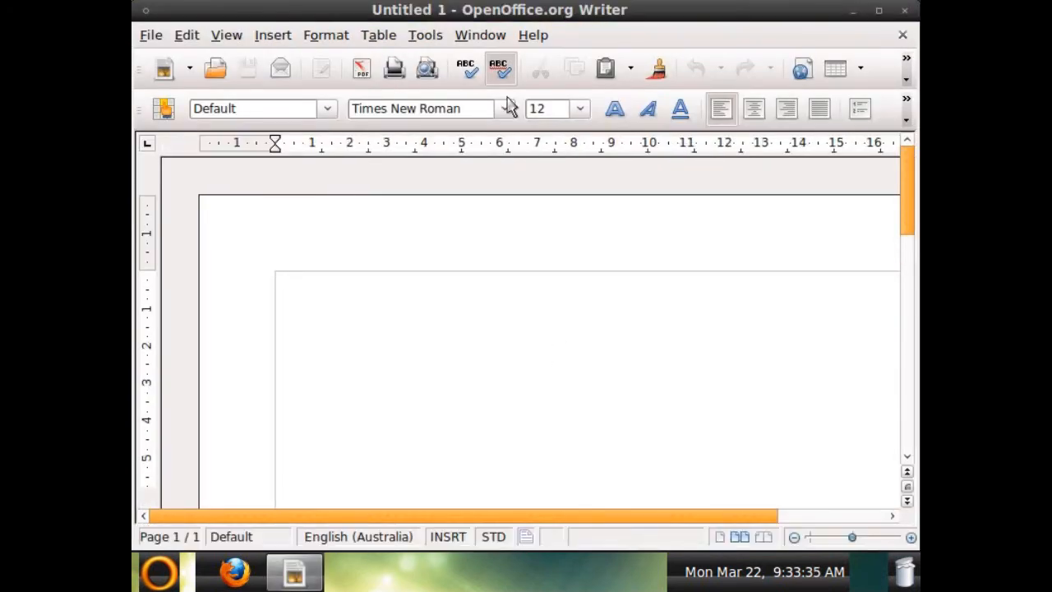
pyautogui.click(532, 34)
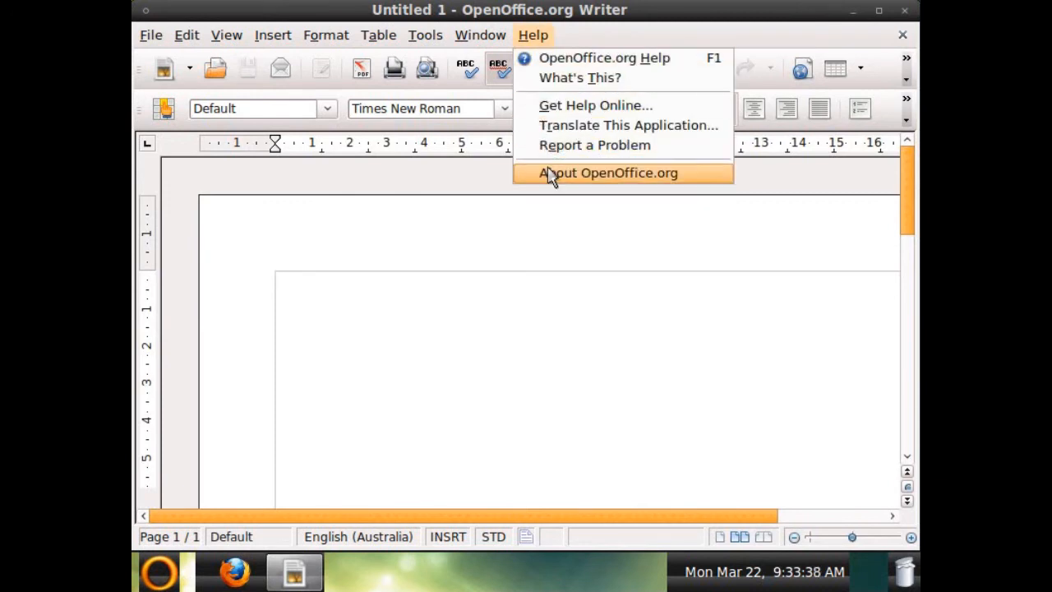
pyautogui.click(607, 173)
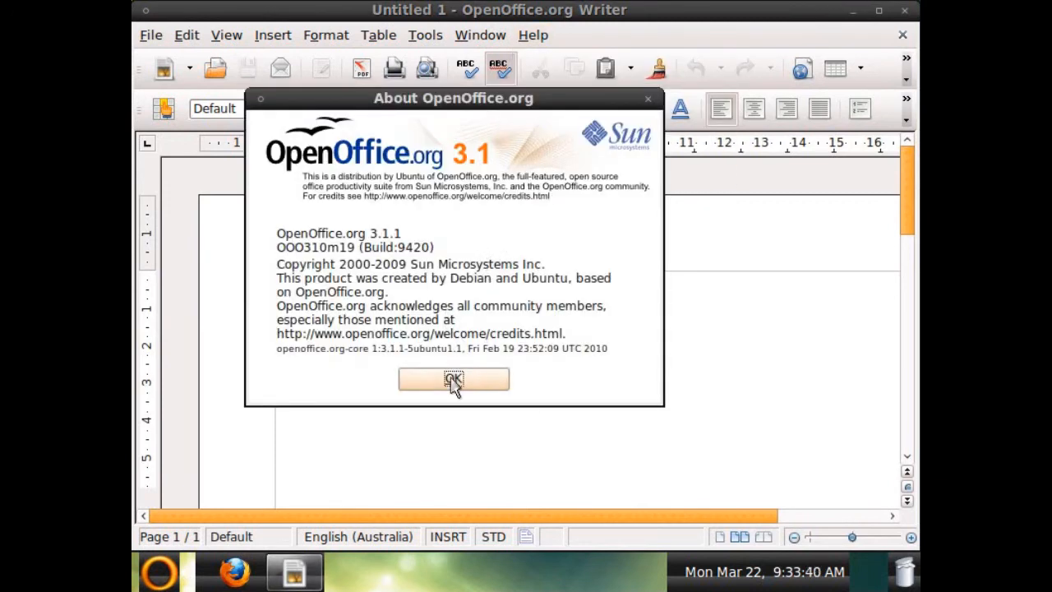
pyautogui.click(454, 379)
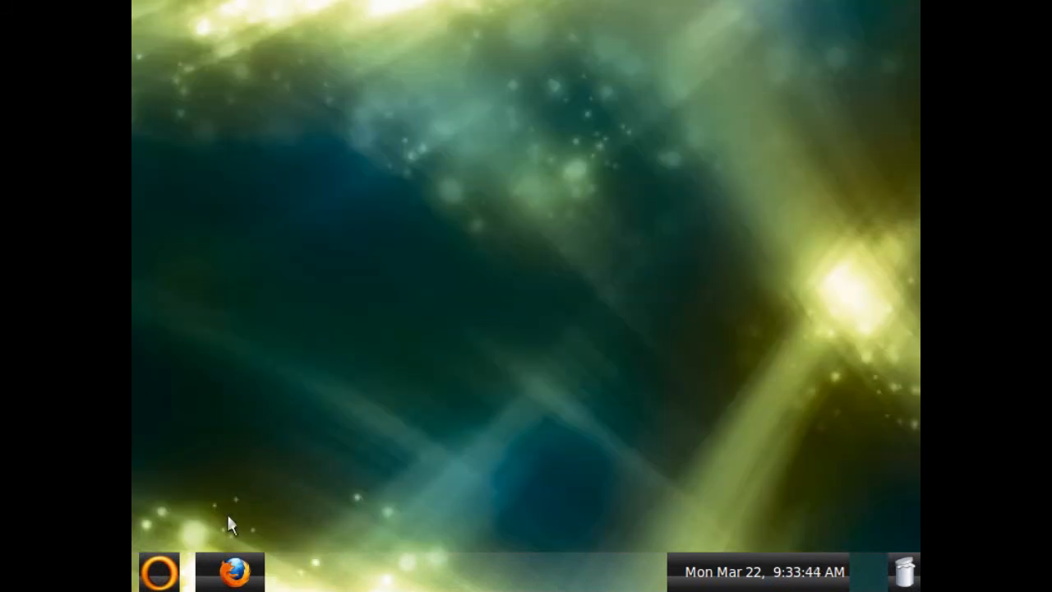
pyautogui.click(158, 572)
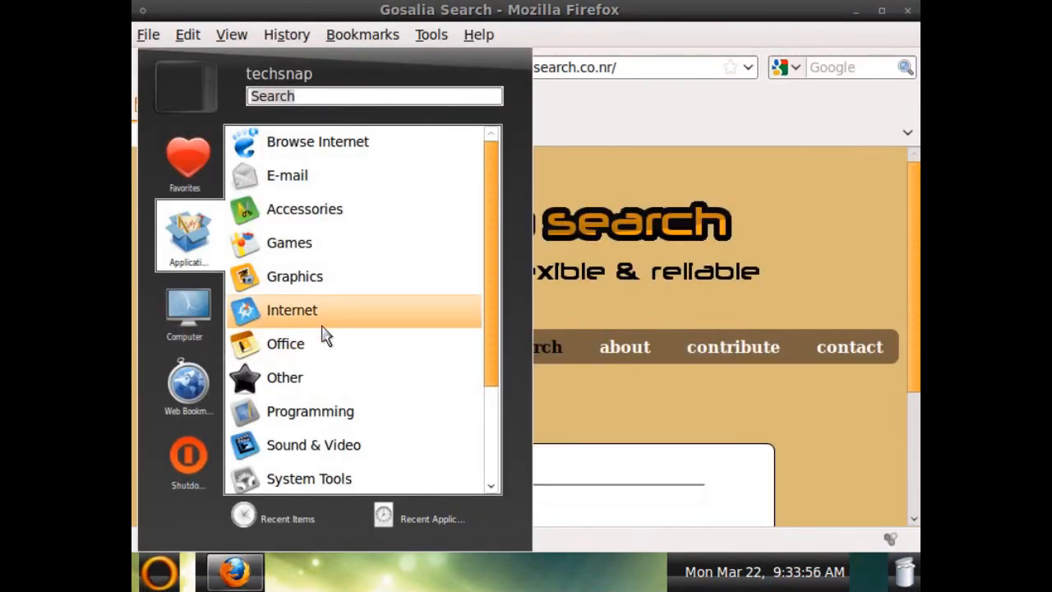
# Launch Gosalia Firestarter Firewall from Internet applications and authorise with the admin password
pyautogui.click(292, 309)
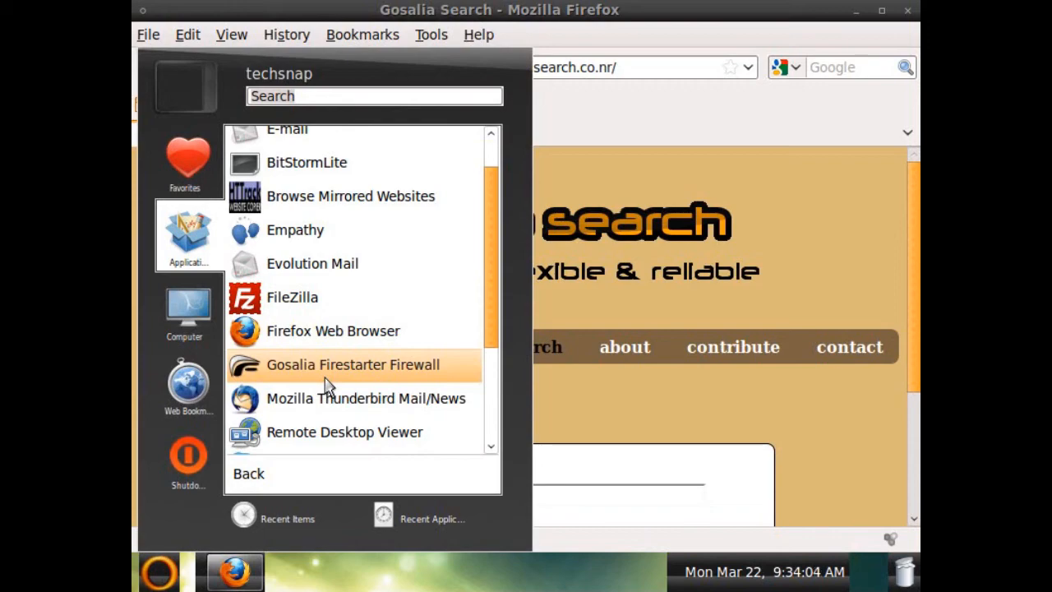
pyautogui.click(352, 365)
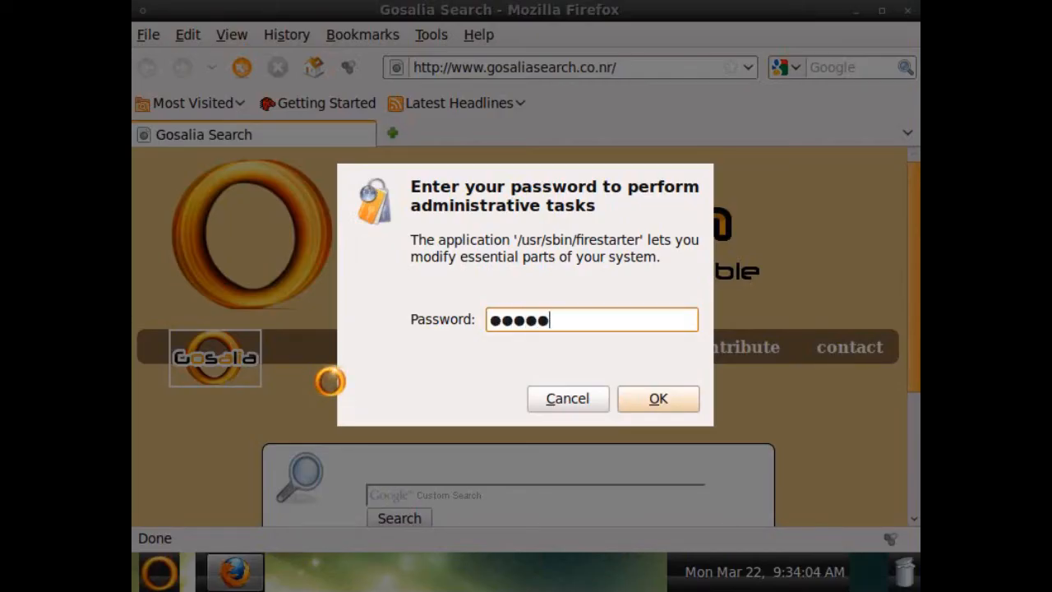
pyautogui.click(657, 399)
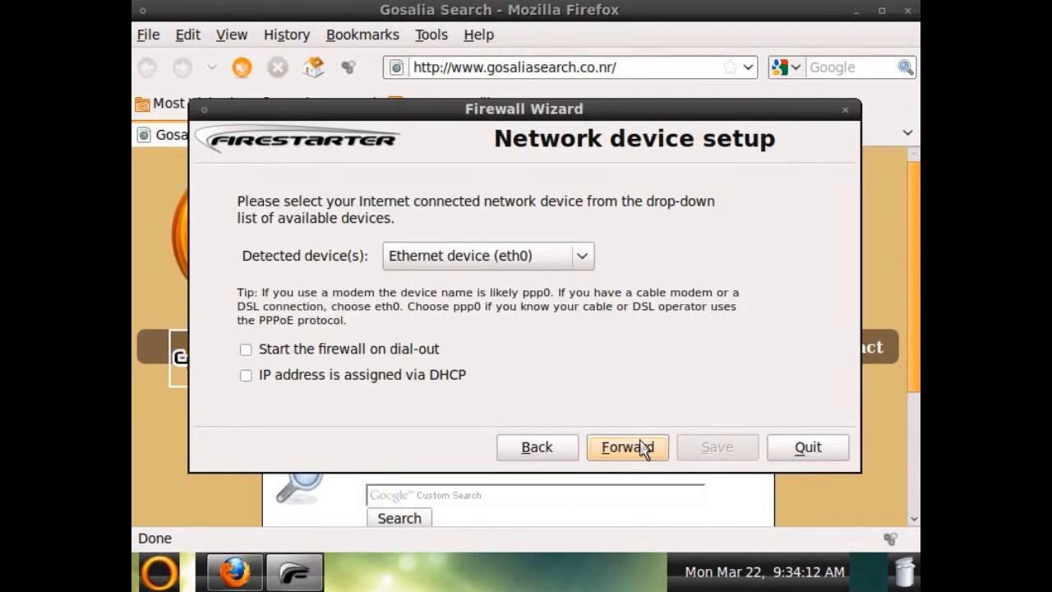
# Keep eth0 with DHCP addressing, skip connection sharing, save to start the firewall, and close its status window
pyautogui.click(245, 375)
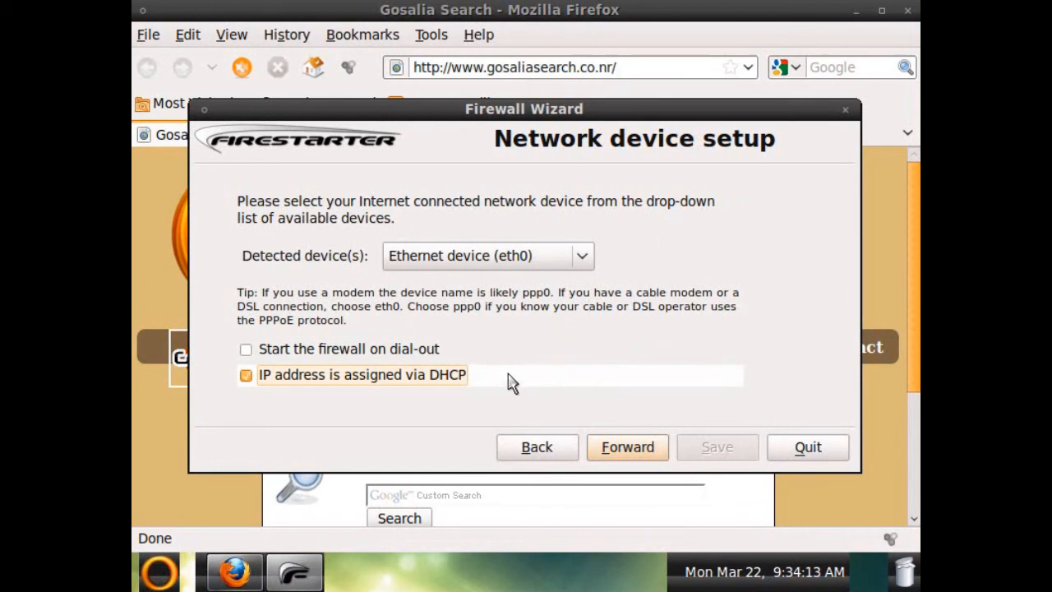
pyautogui.click(628, 447)
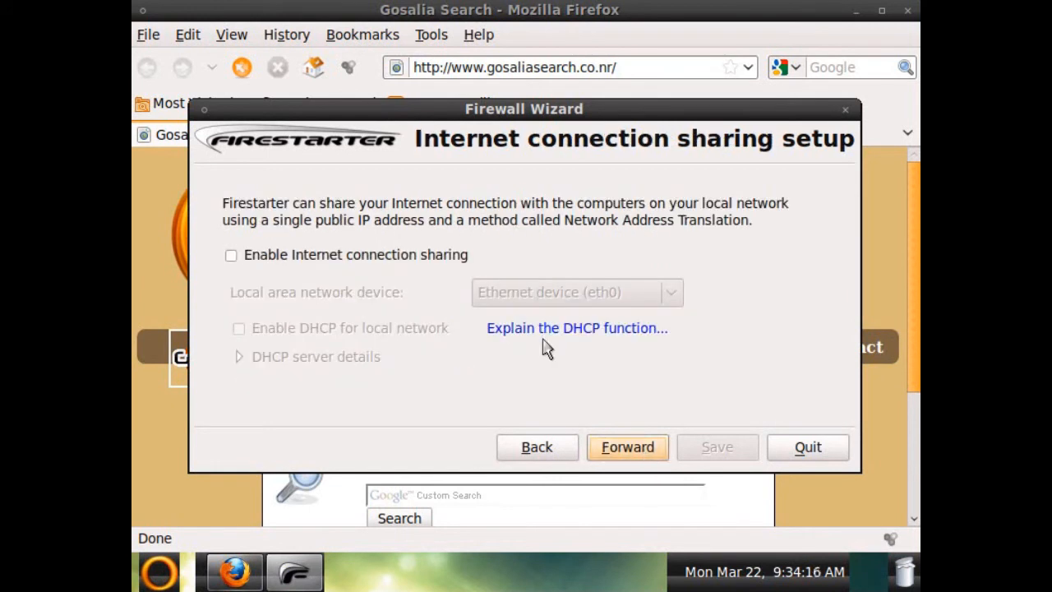
pyautogui.click(628, 447)
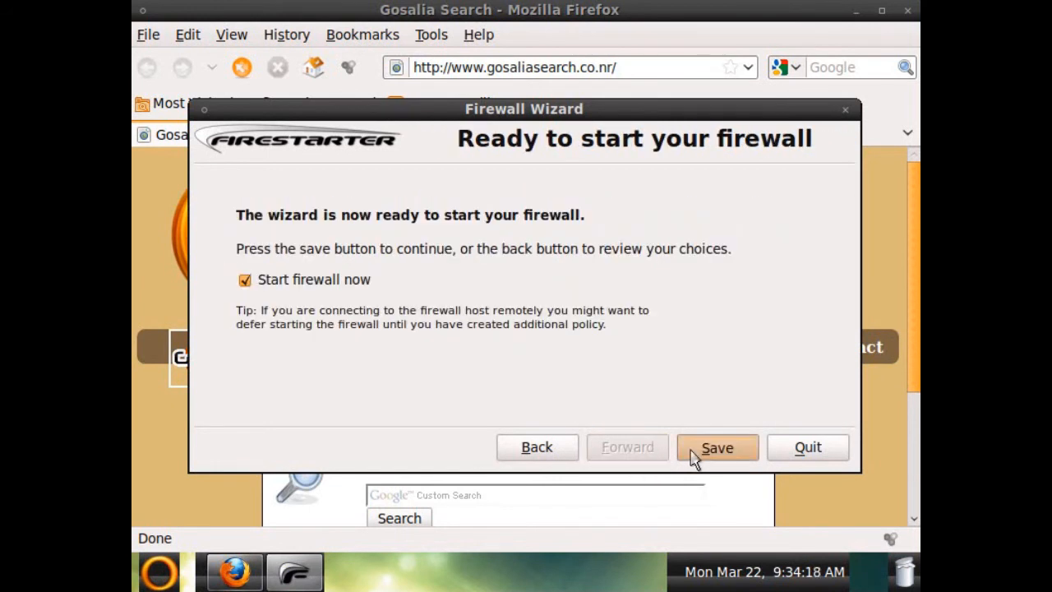
pyautogui.click(717, 447)
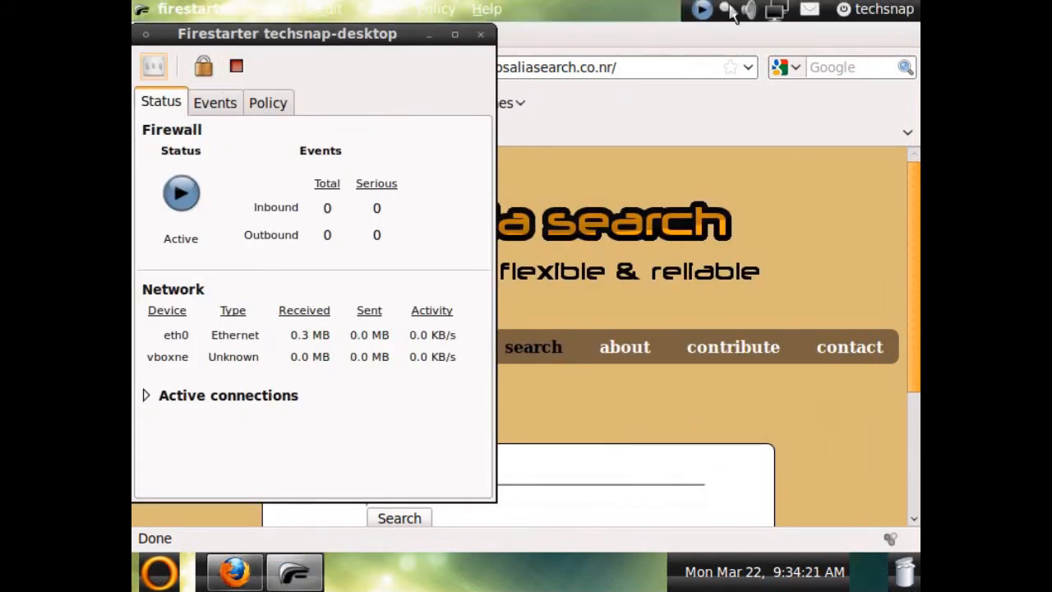
pyautogui.click(478, 34)
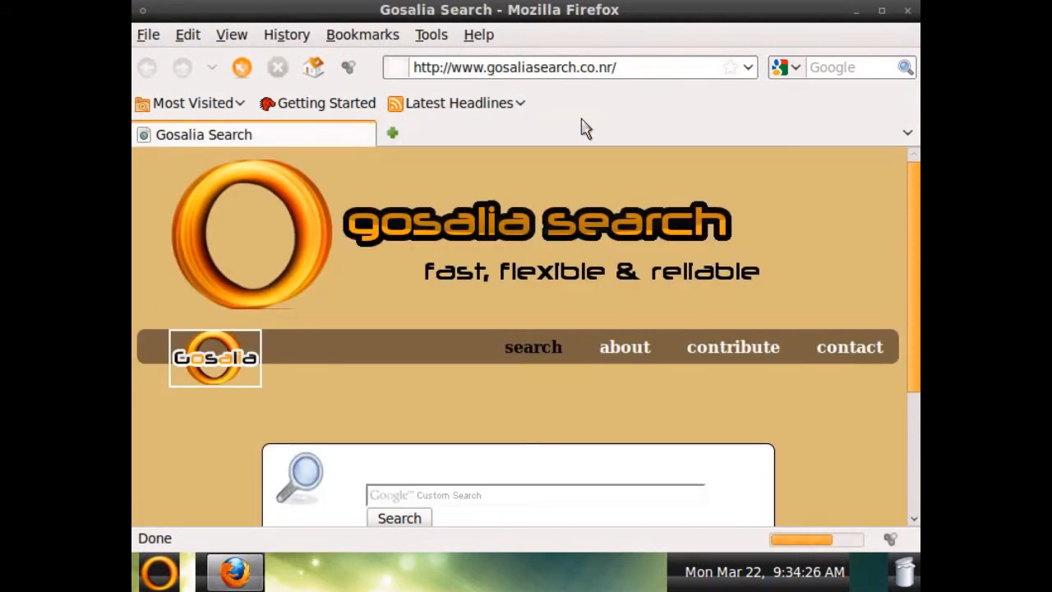
# Find the old 'youtub' search about making Ubuntu look like Windows in the address bar suggestions
pyautogui.write('youtube.com')
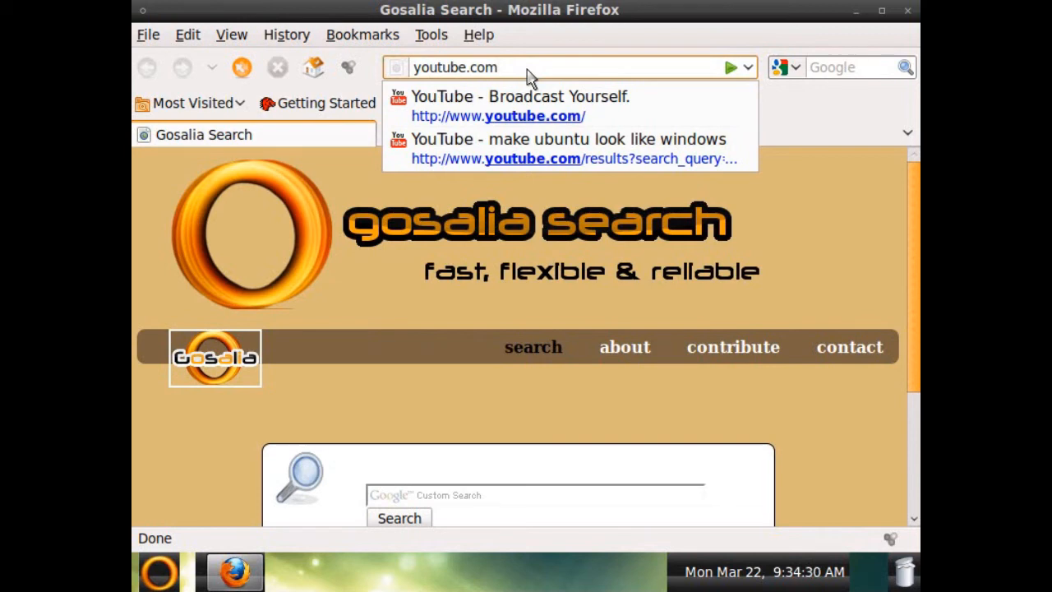
pyautogui.click(567, 148)
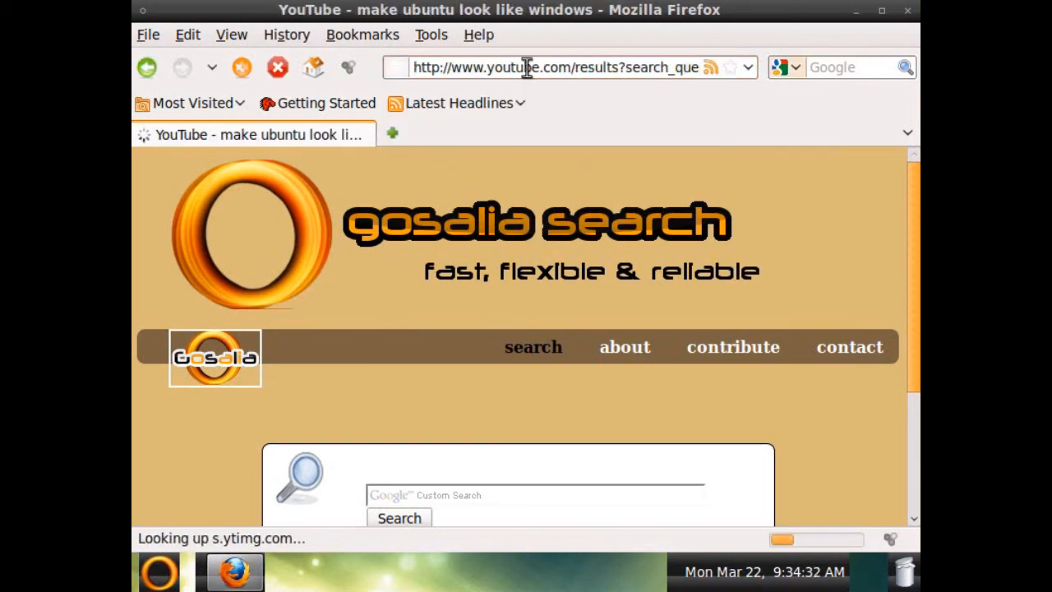
# Show the complete browsing history via the History menu's Show All History
pyautogui.click(361, 34)
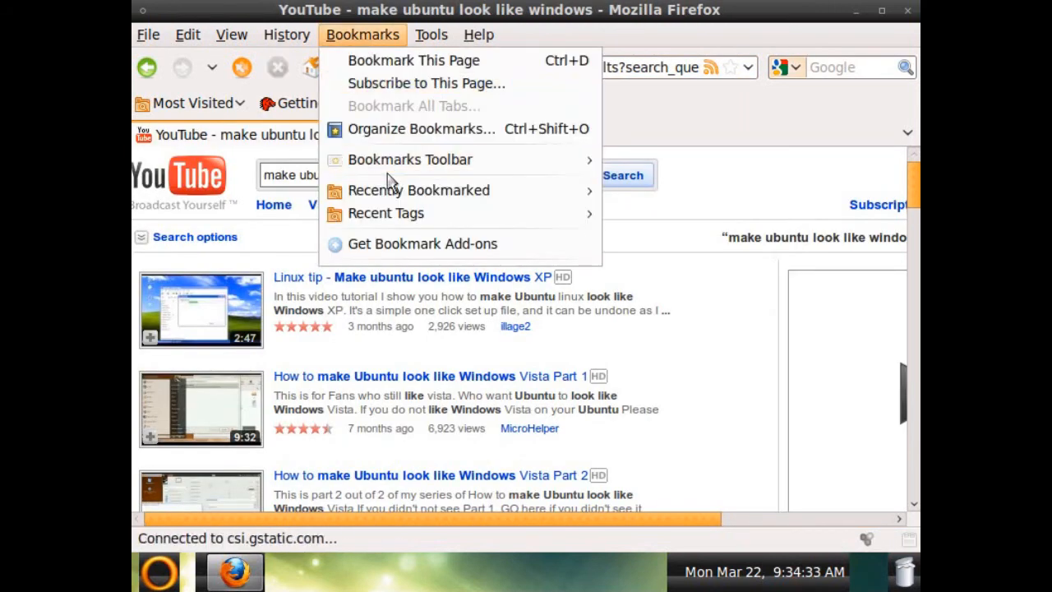
pyautogui.moveTo(417, 191)
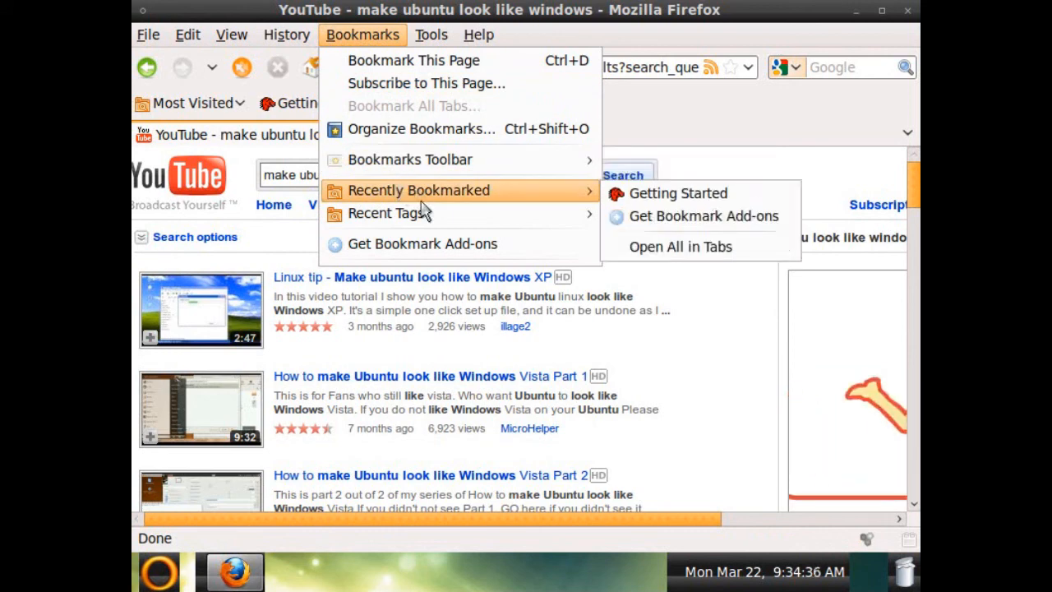
pyautogui.click(286, 35)
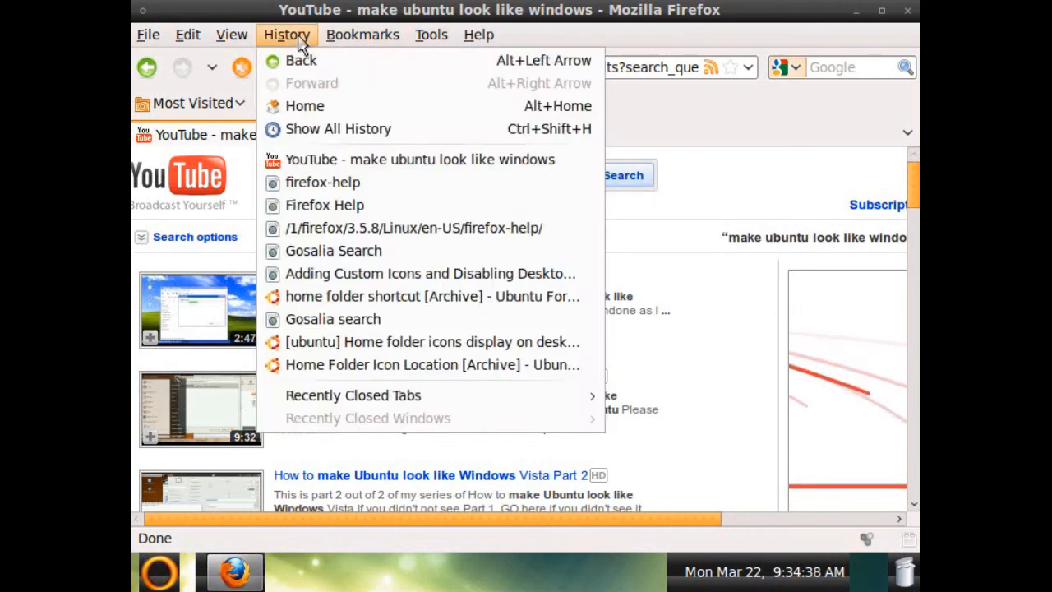
pyautogui.moveTo(413, 227)
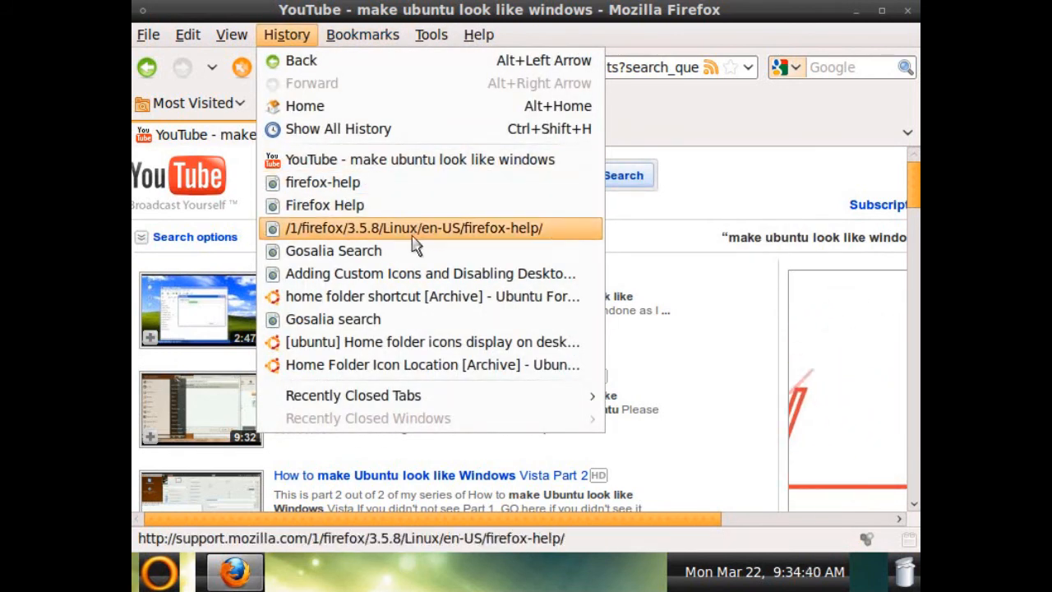
pyautogui.moveTo(414, 273)
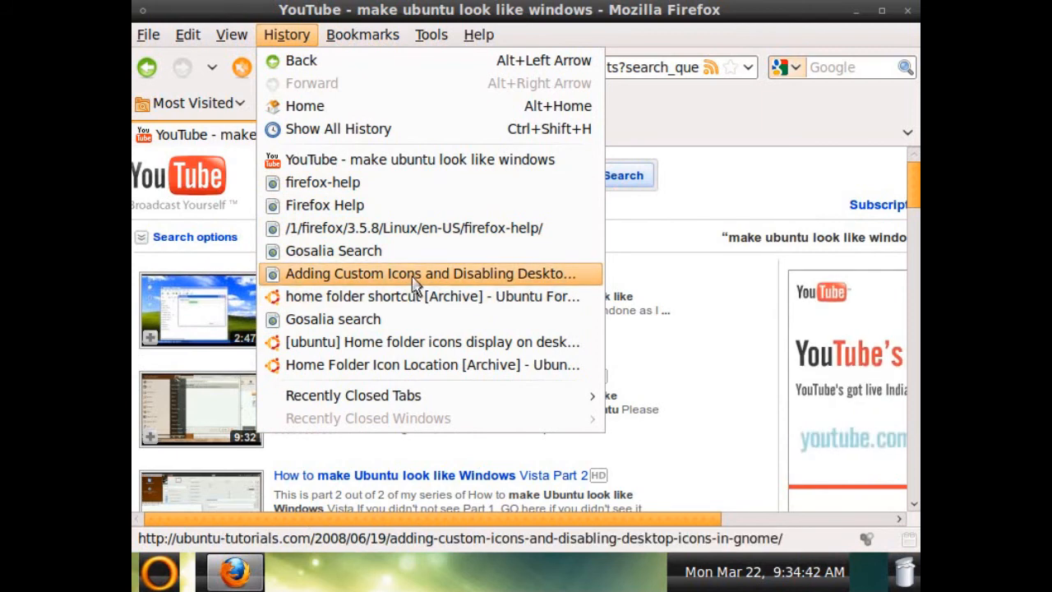
pyautogui.moveTo(369, 365)
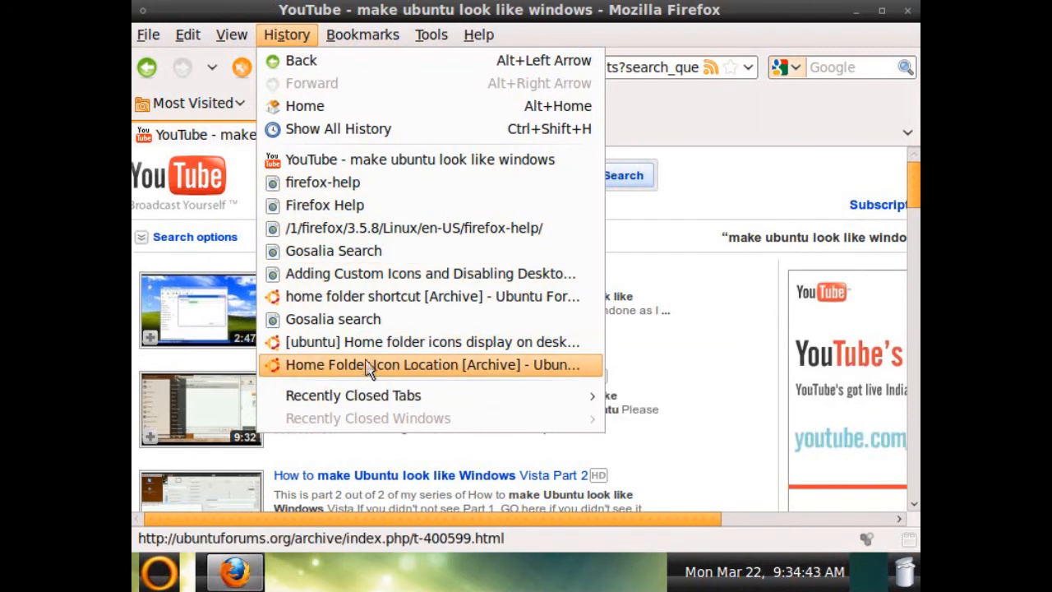
pyautogui.click(339, 129)
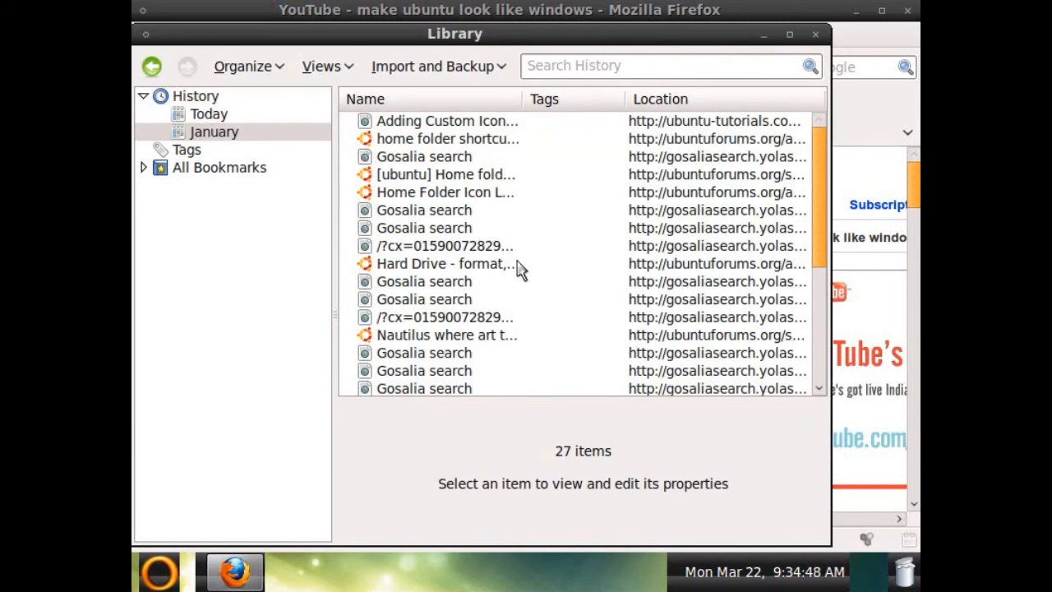
pyautogui.scroll(-3)
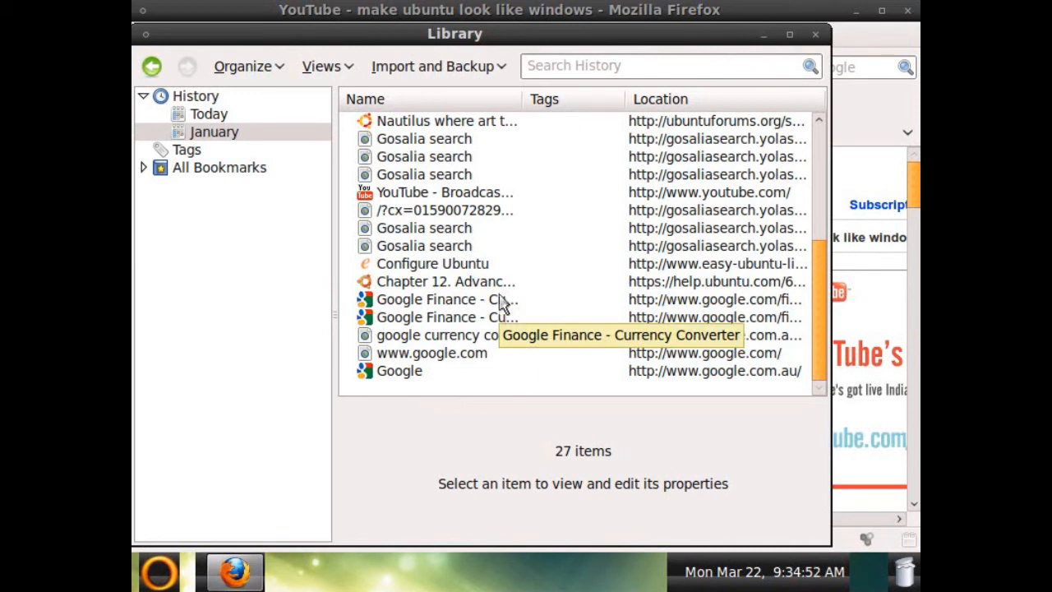
pyautogui.moveTo(447, 281)
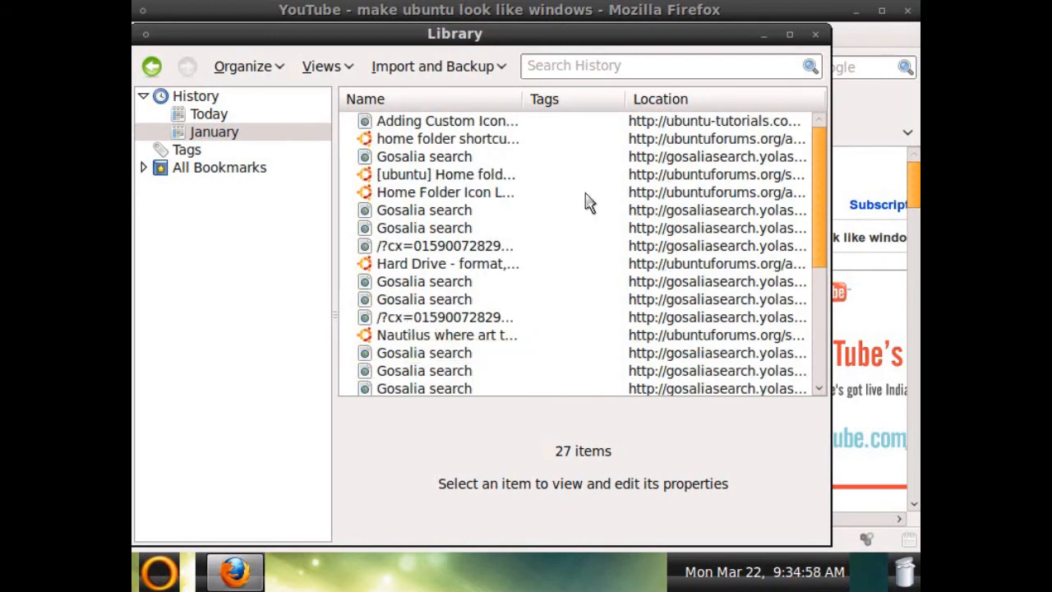
pyautogui.moveTo(579, 276)
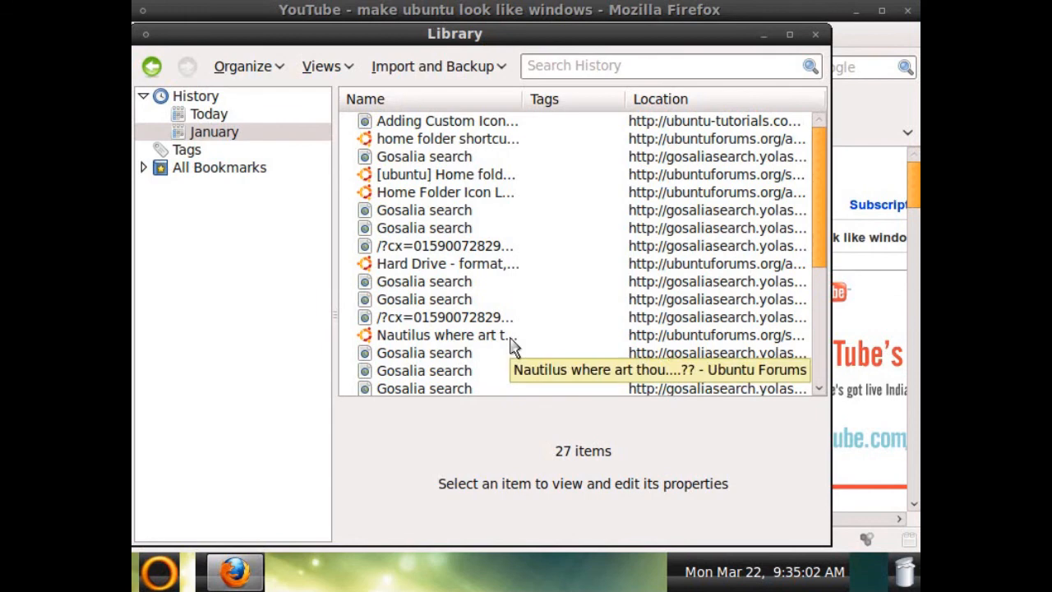
# Reopen the 'Nautilus where art thou' forum thread and browse down the Ubuntu Forums index
pyautogui.doubleClick(441, 335)
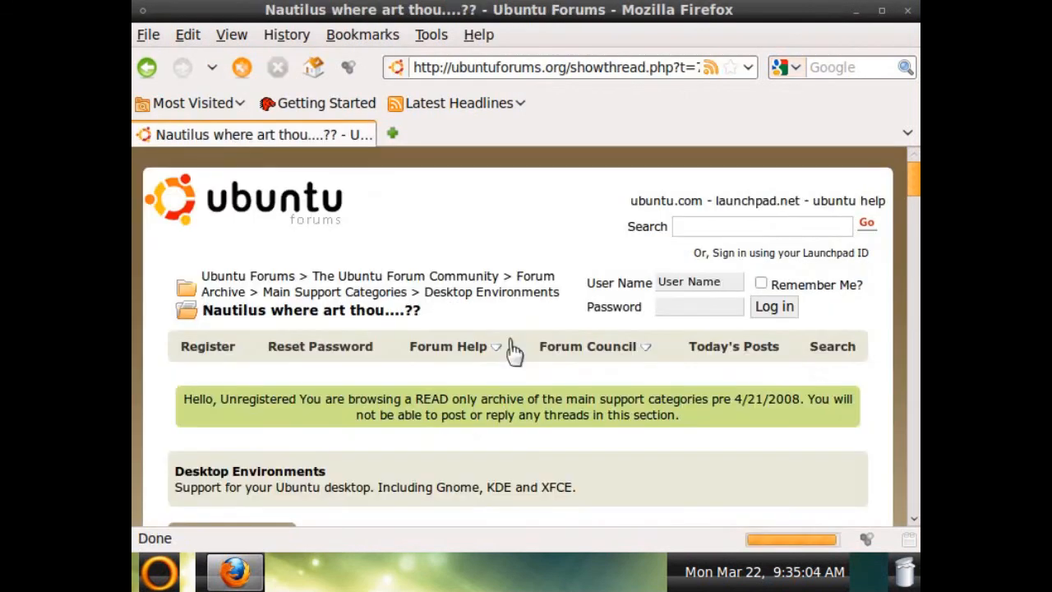
pyautogui.click(699, 282)
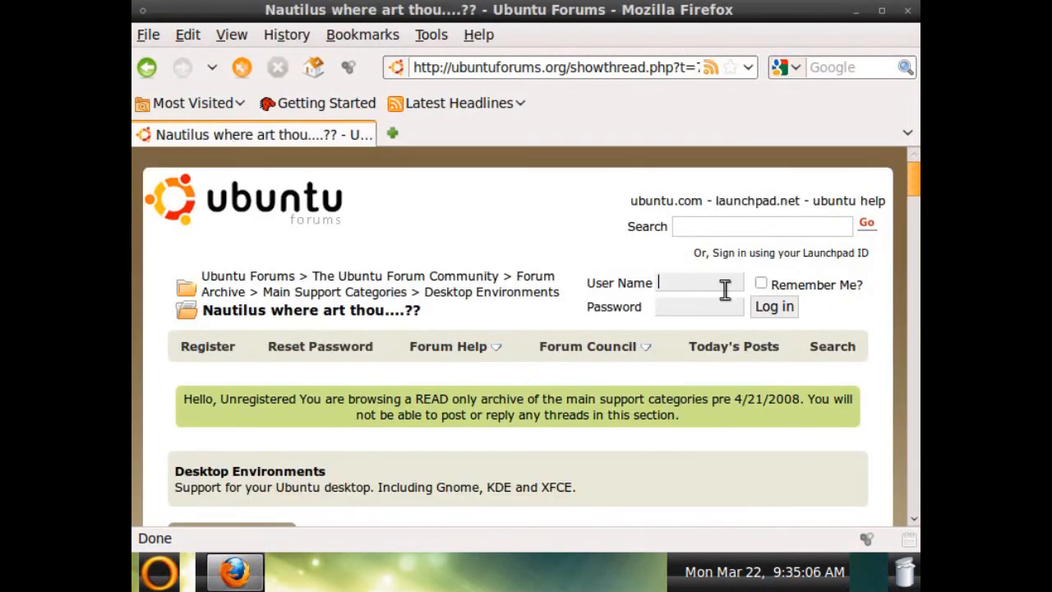
pyautogui.scroll(-3)
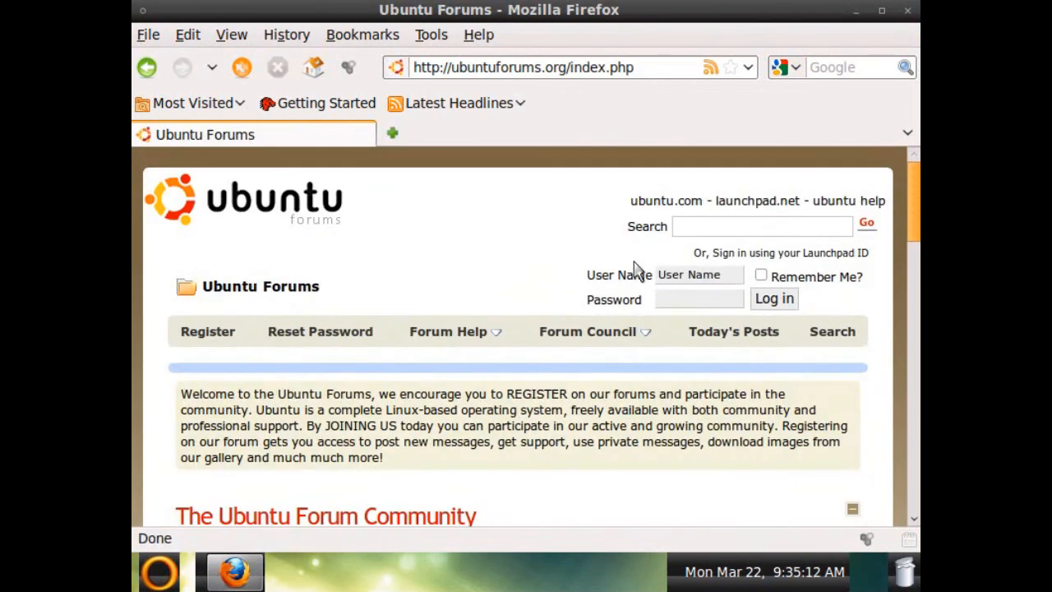
pyautogui.scroll(-3)
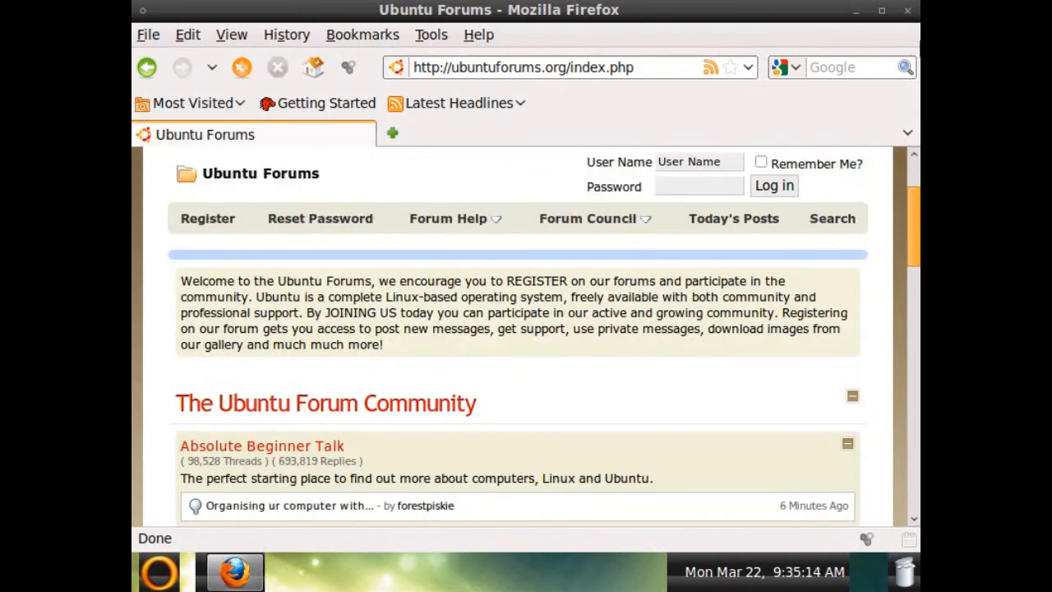
pyautogui.scroll(-3)
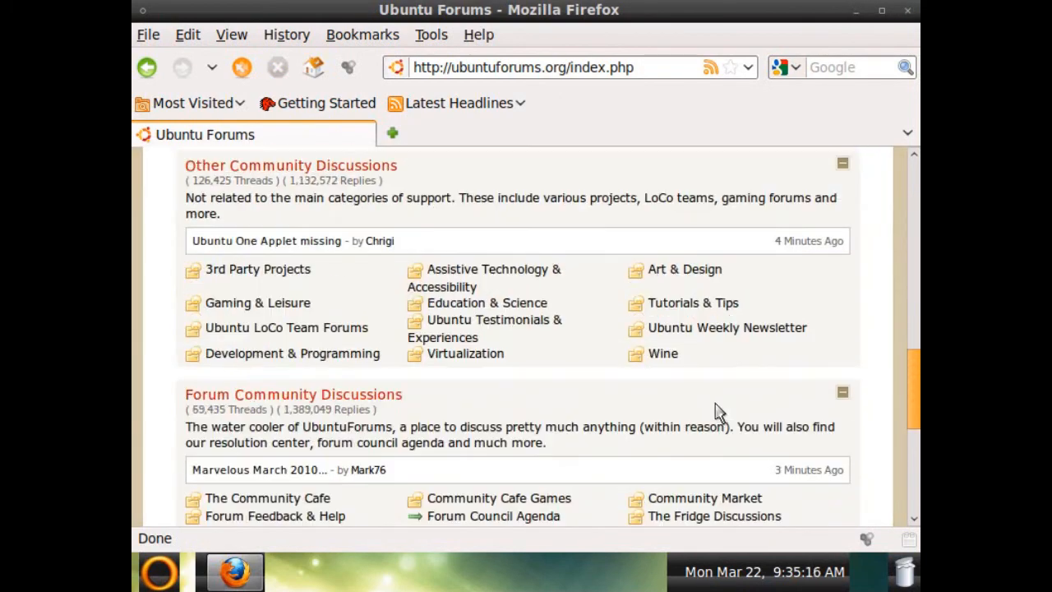
pyautogui.scroll(-3)
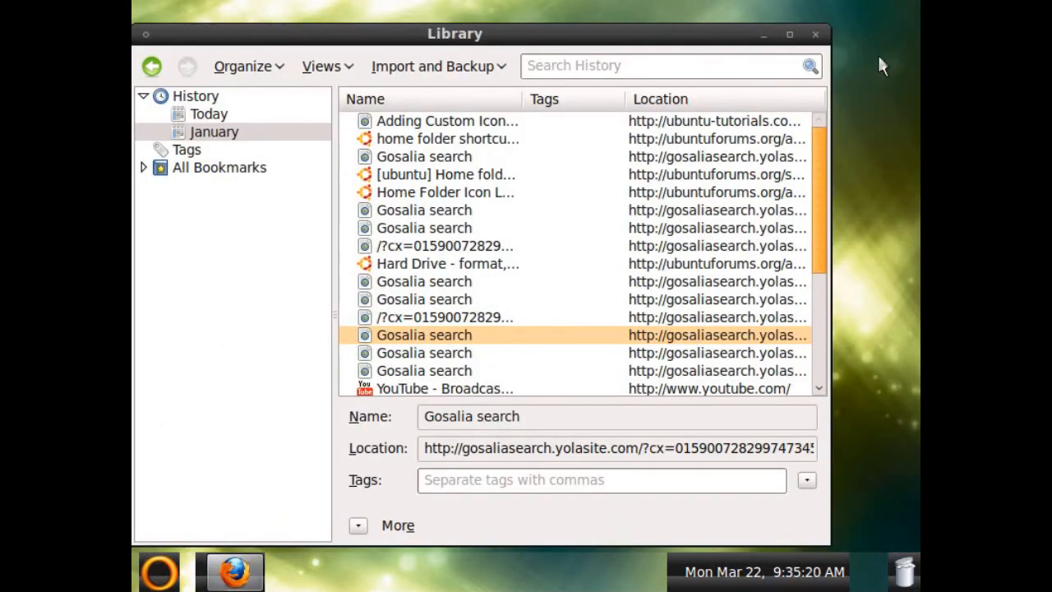
# View a Gosalia search history entry before closing the Library and Firefox
pyautogui.click(815, 33)
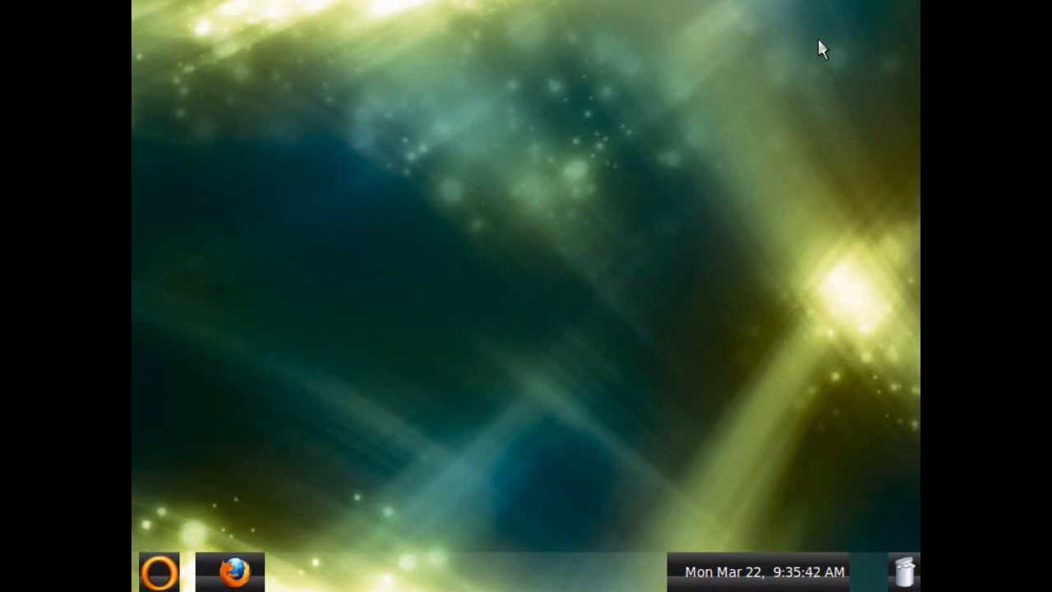
# Show the main menu's Computer places list with Home Folder and Network
pyautogui.click(158, 572)
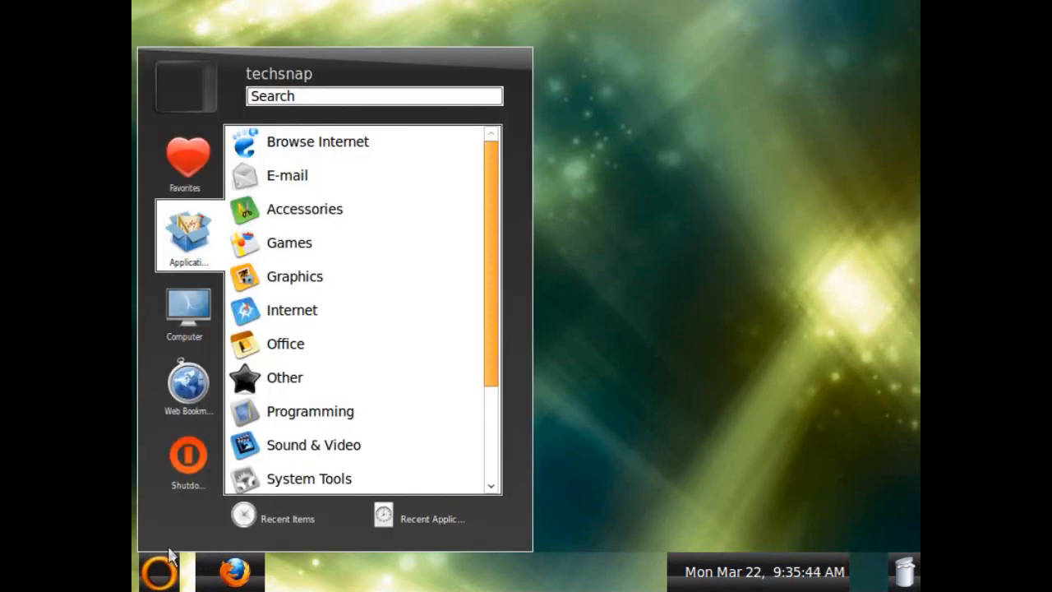
pyautogui.scroll(-3)
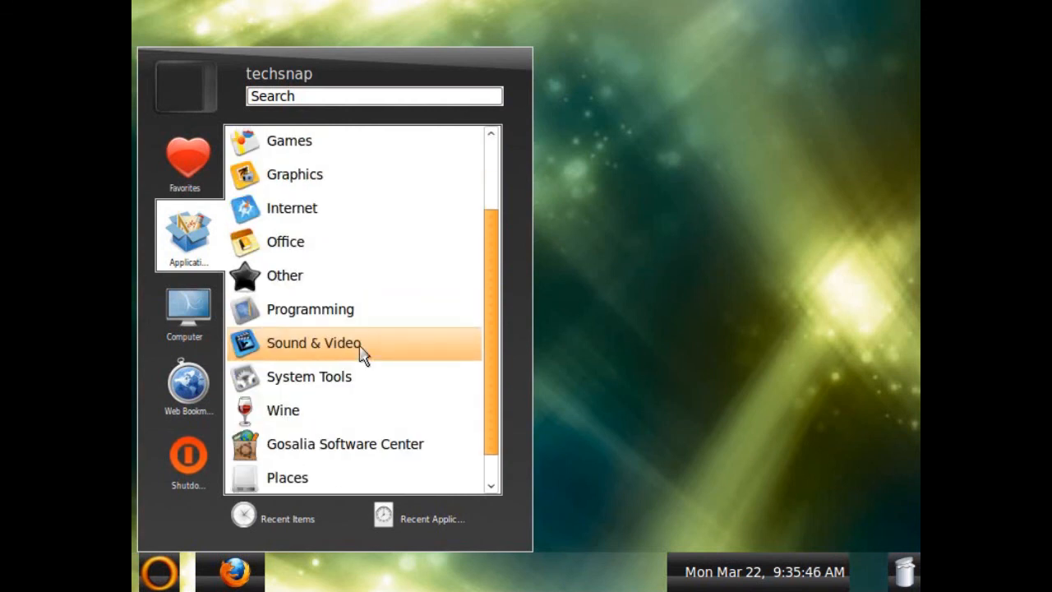
pyautogui.click(187, 310)
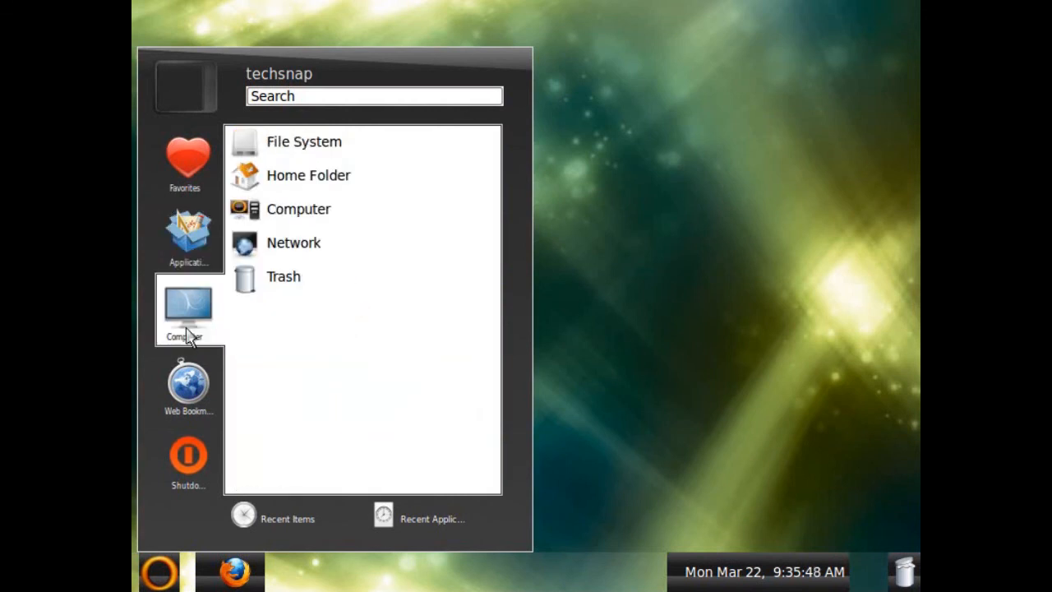
pyautogui.moveTo(332, 174)
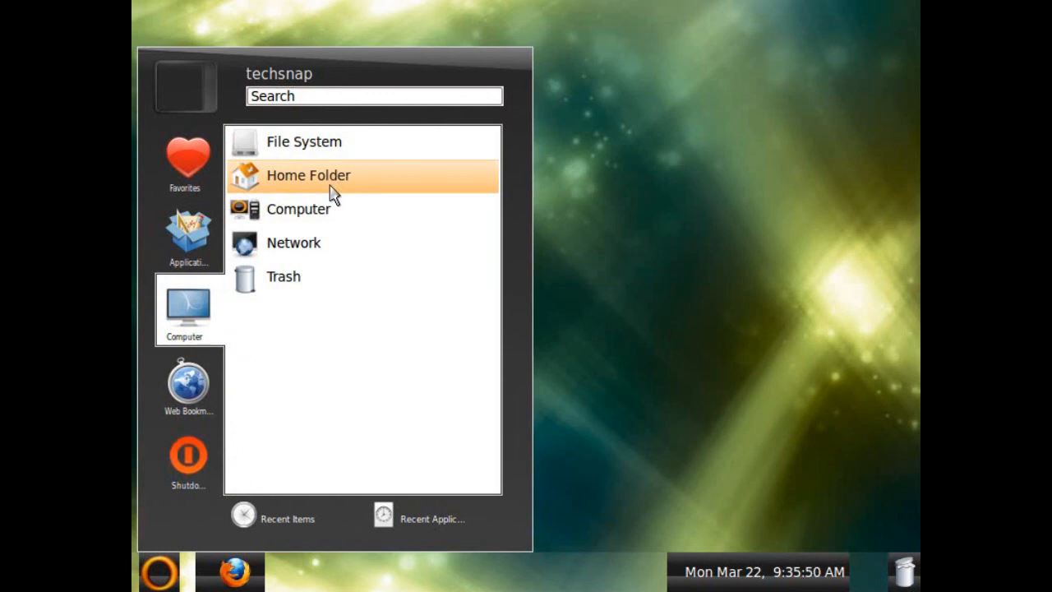
# Browse the home folder's Documents, then the root File System, in Nautilus
pyautogui.click(309, 175)
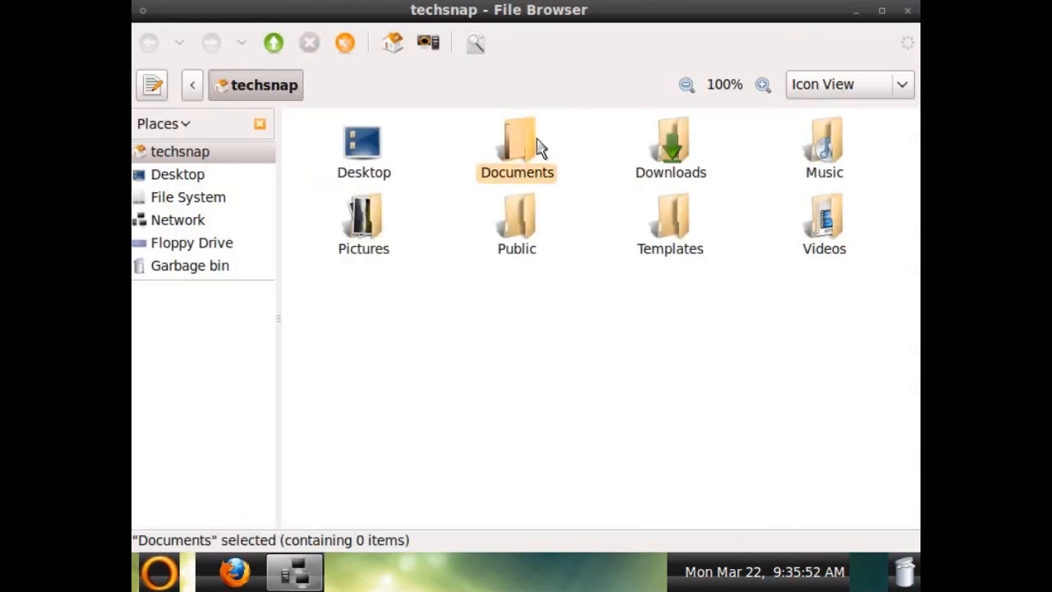
pyautogui.doubleClick(516, 144)
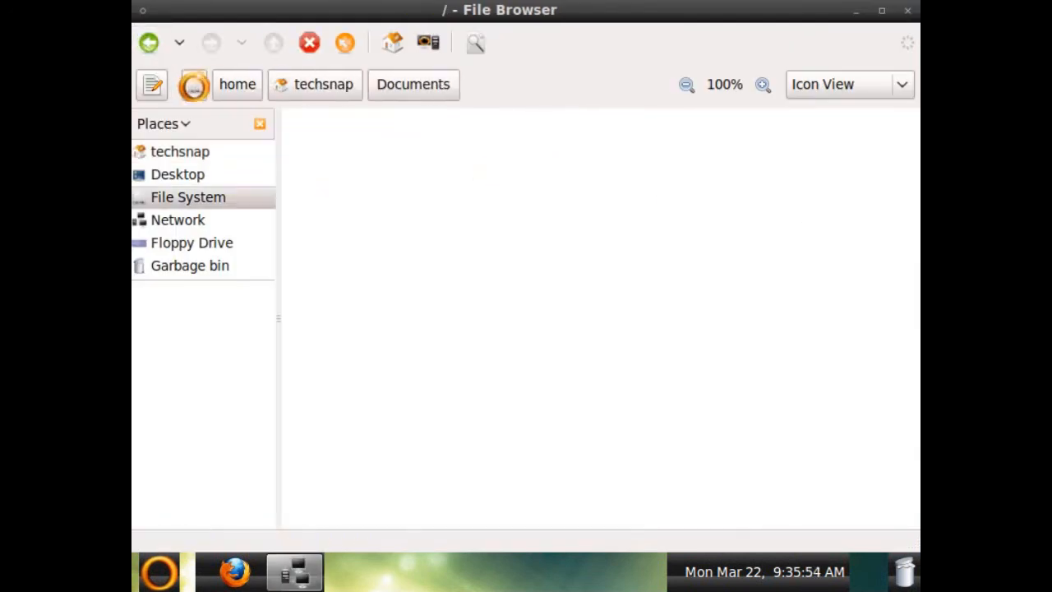
pyautogui.click(237, 84)
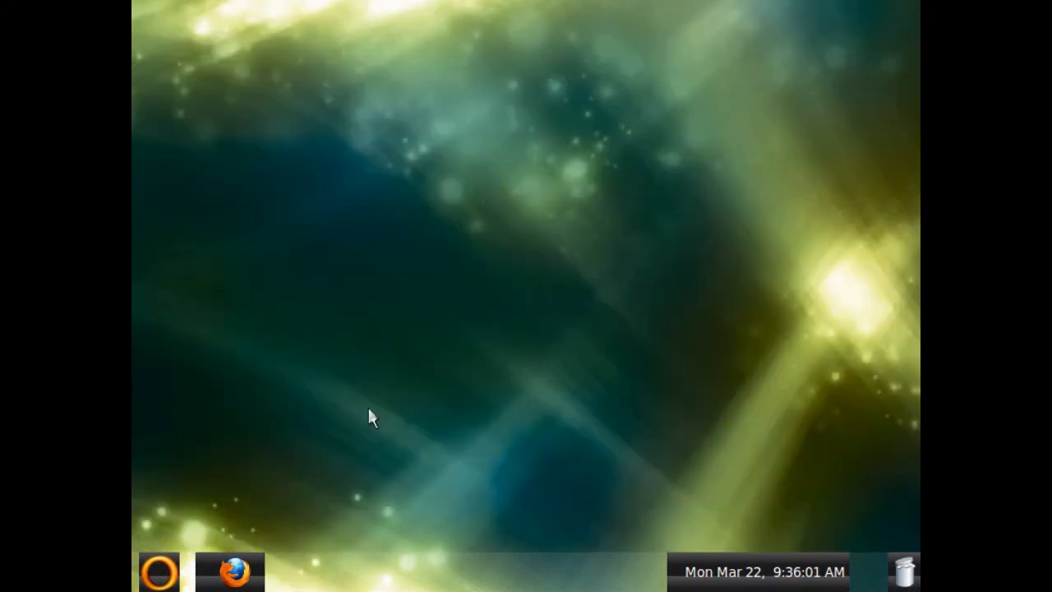
# Show the main menu's Web Bookmarks list with Getting Started and Ubuntu Wiki
pyautogui.click(158, 572)
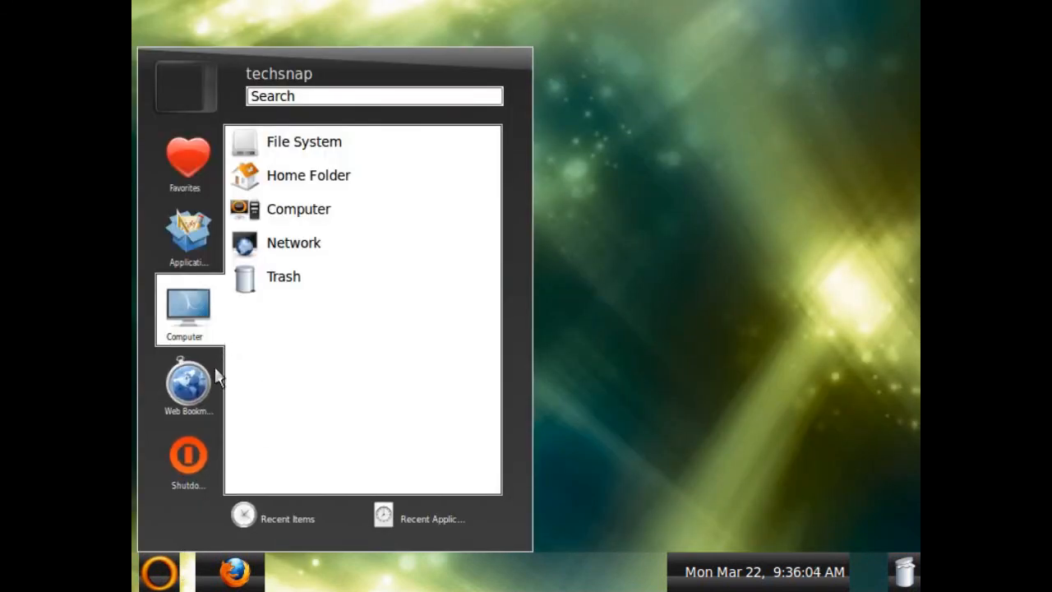
pyautogui.click(187, 233)
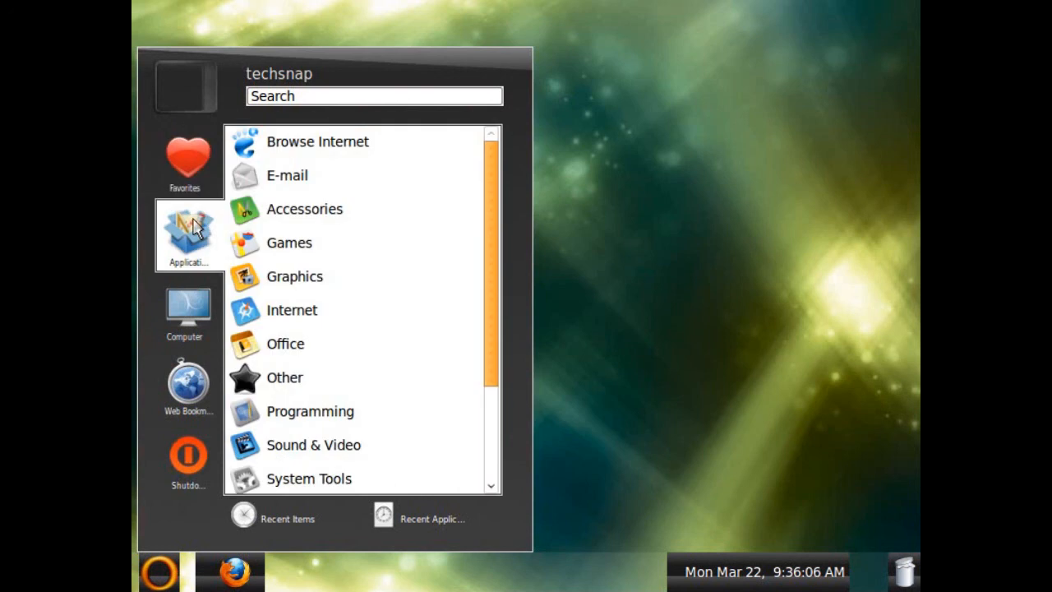
pyautogui.click(187, 381)
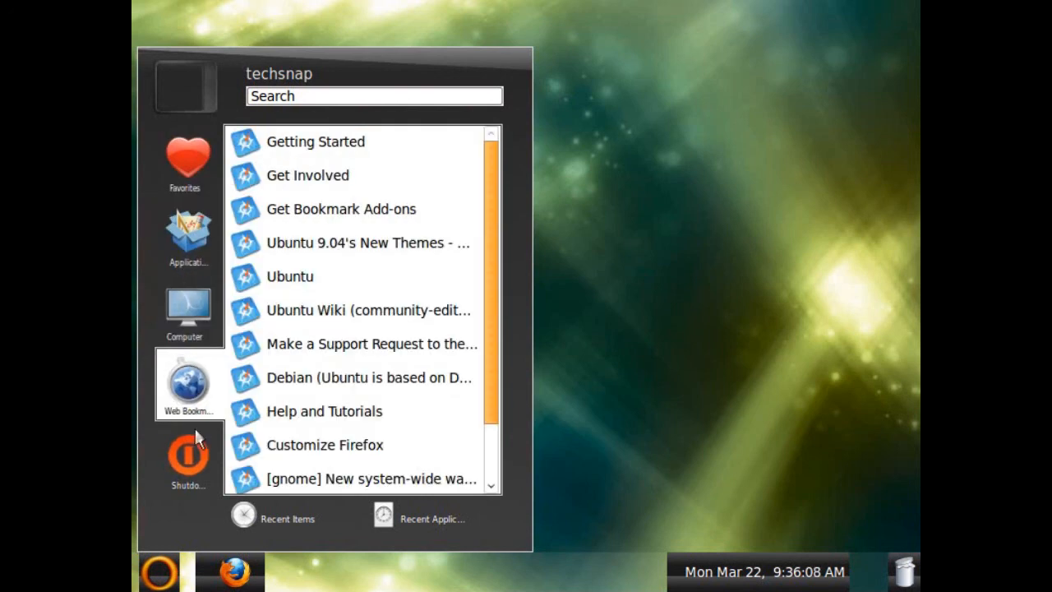